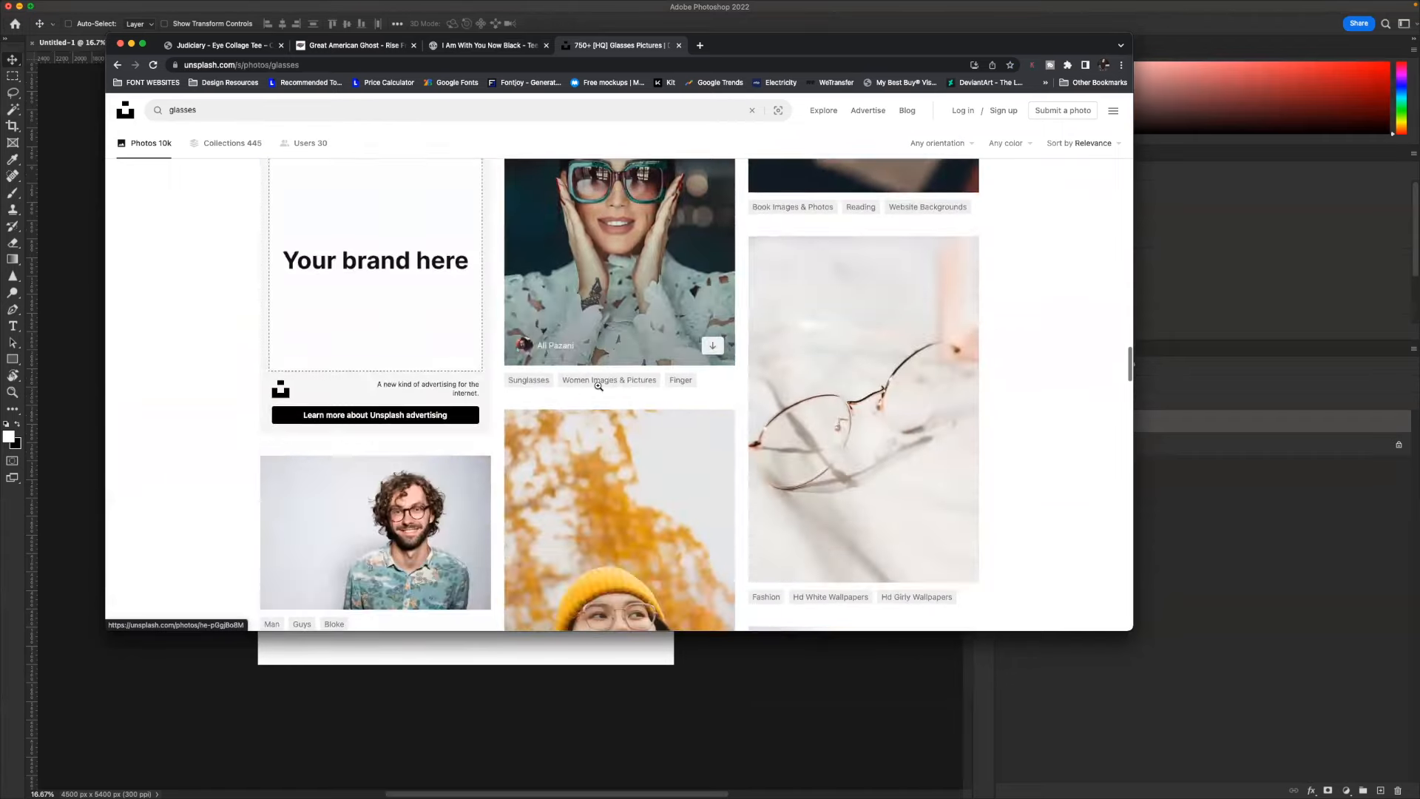
- Browse the Unsplash results and download the grey bare-branches photo
{"action": "scroll", "scroll_direction": "down", "scroll_amount": 3}
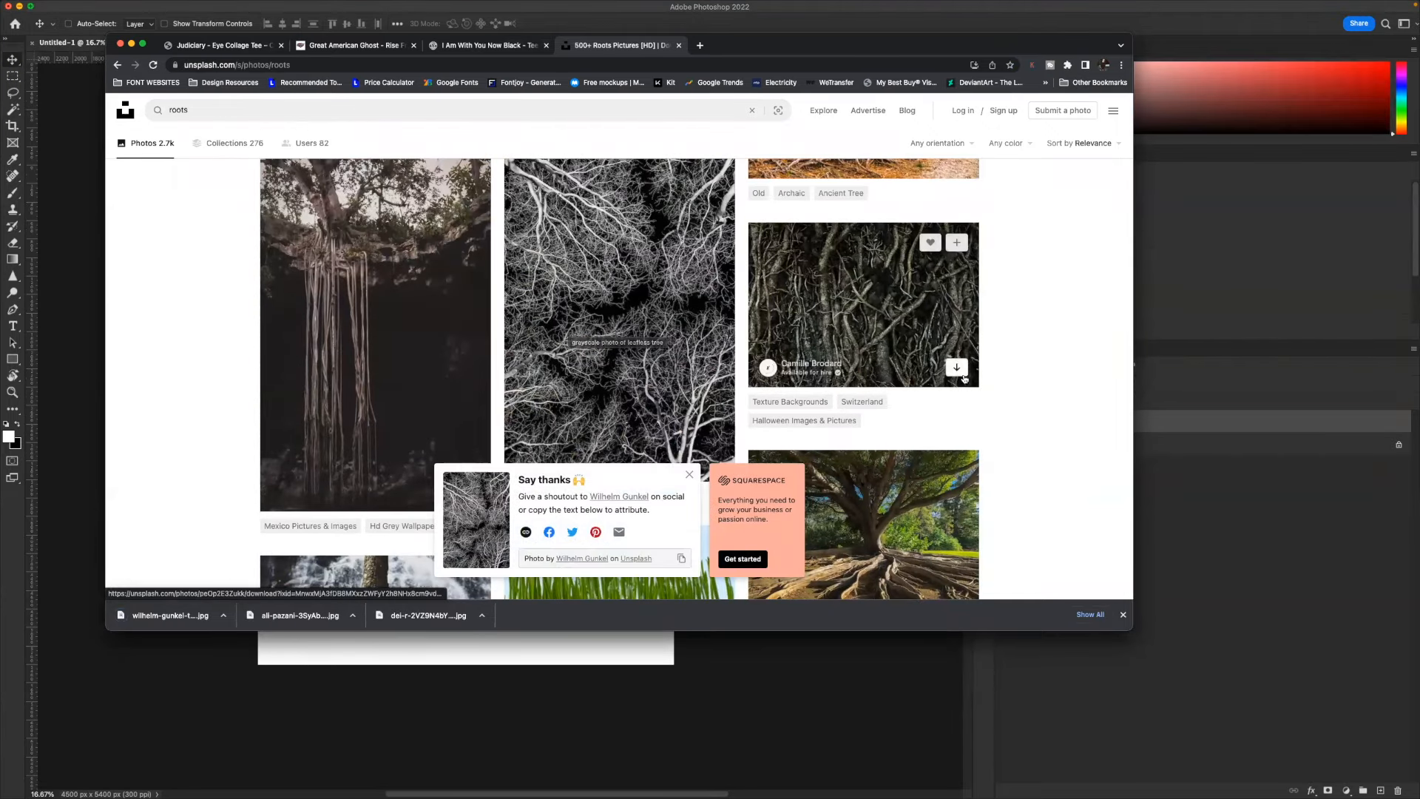
{"action": "scroll", "scroll_direction": "down", "scroll_amount": 3}
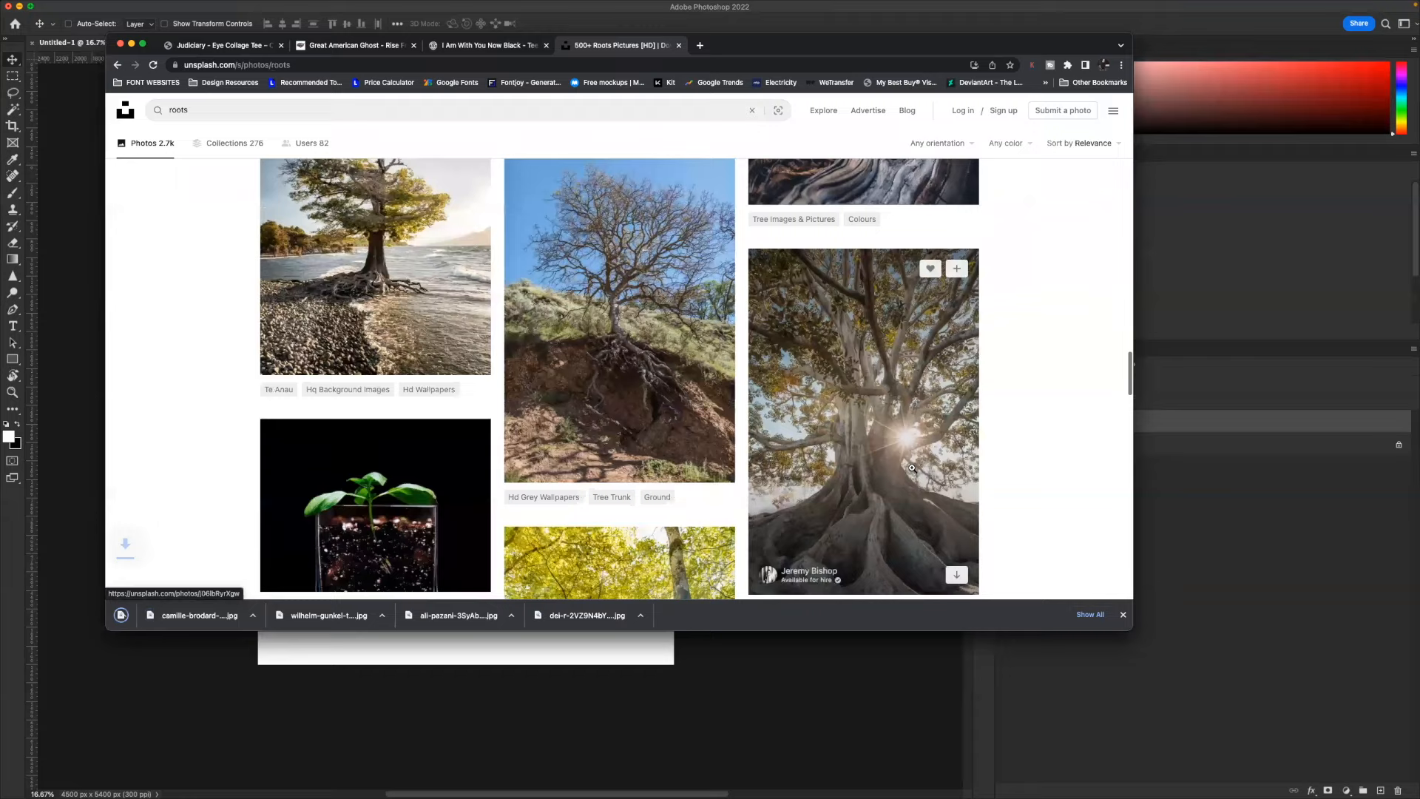
{"action": "scroll", "scroll_direction": "down", "scroll_amount": 3}
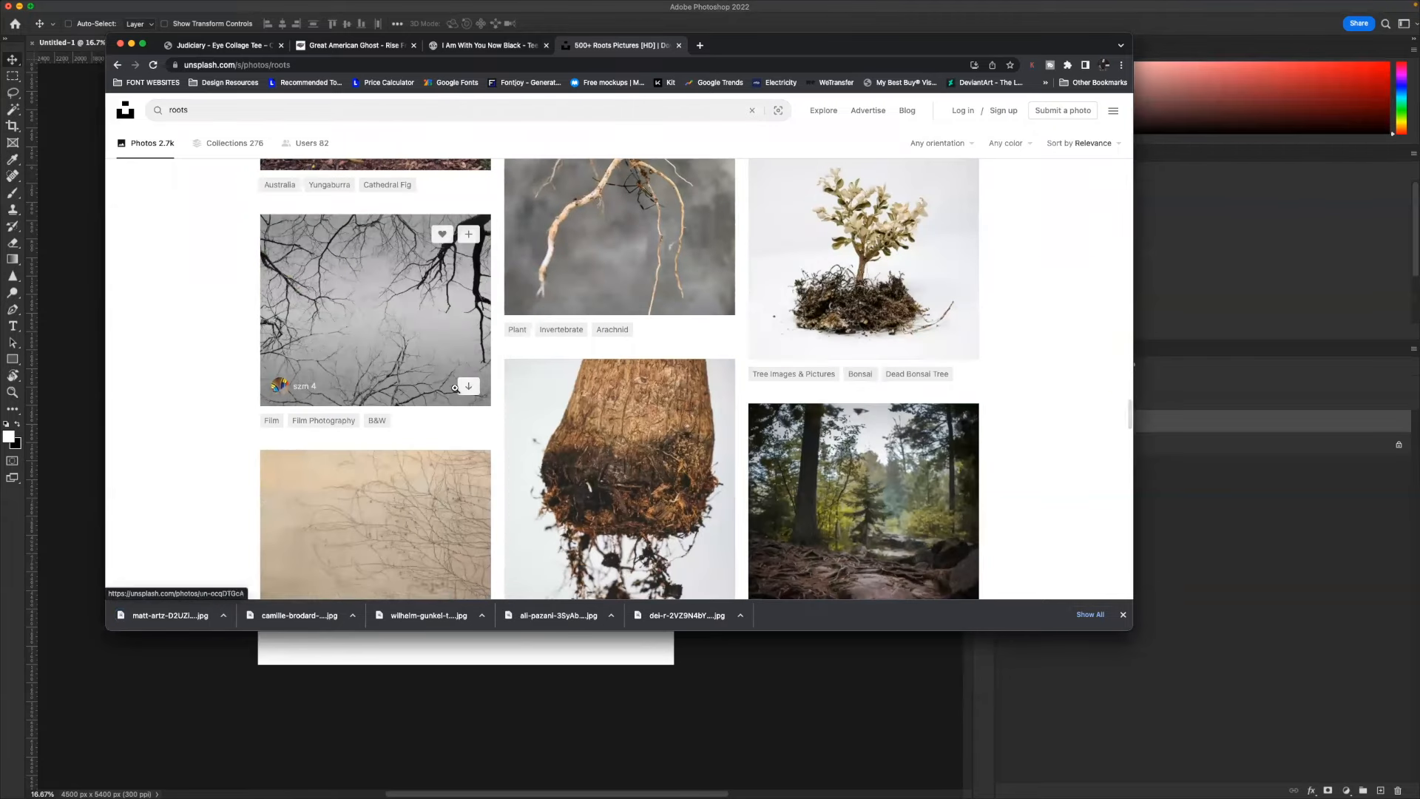
{"action": "left_click", "coordinate": [469, 387]}
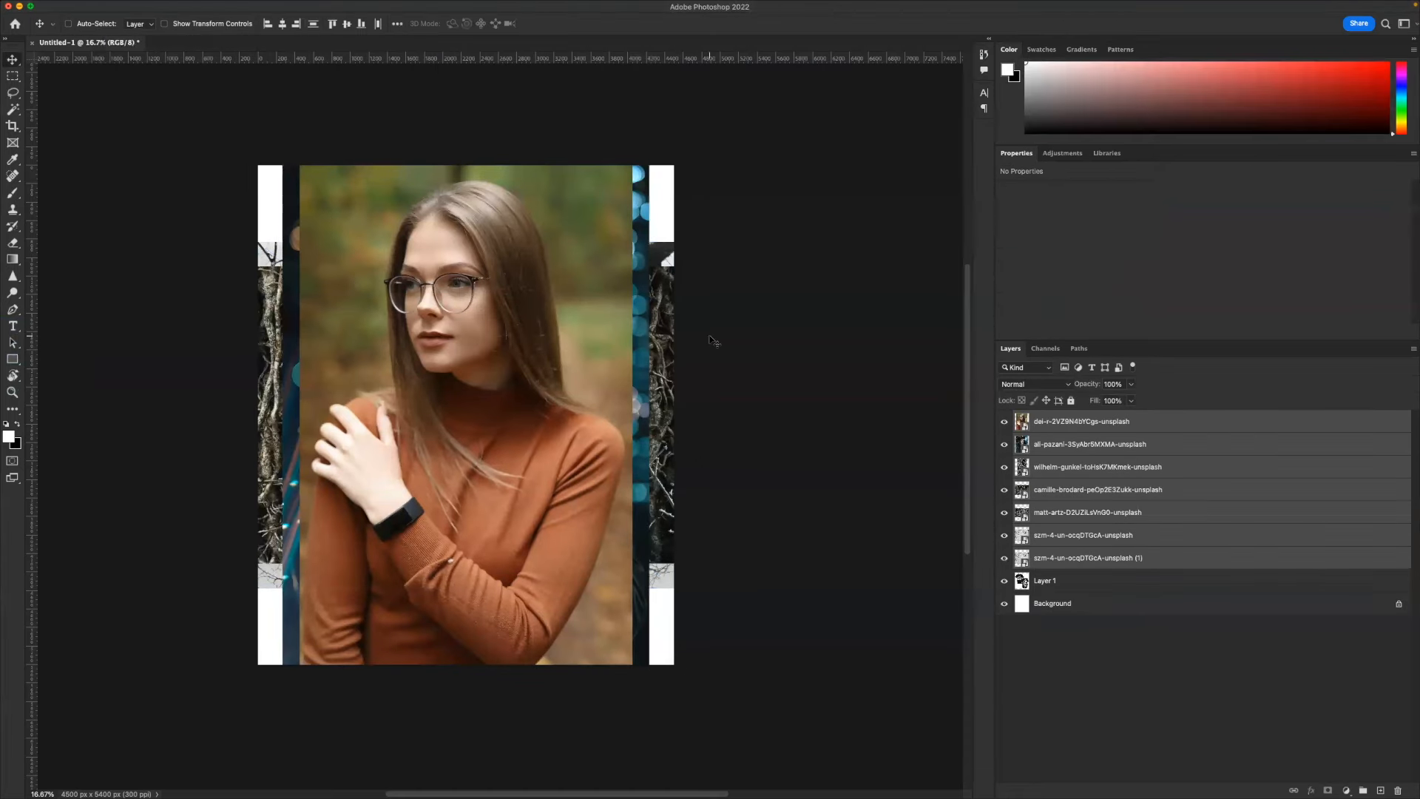
- Select a placed photo layer in the Layers panel for grouping
{"action": "left_click", "coordinate": [1082, 421]}
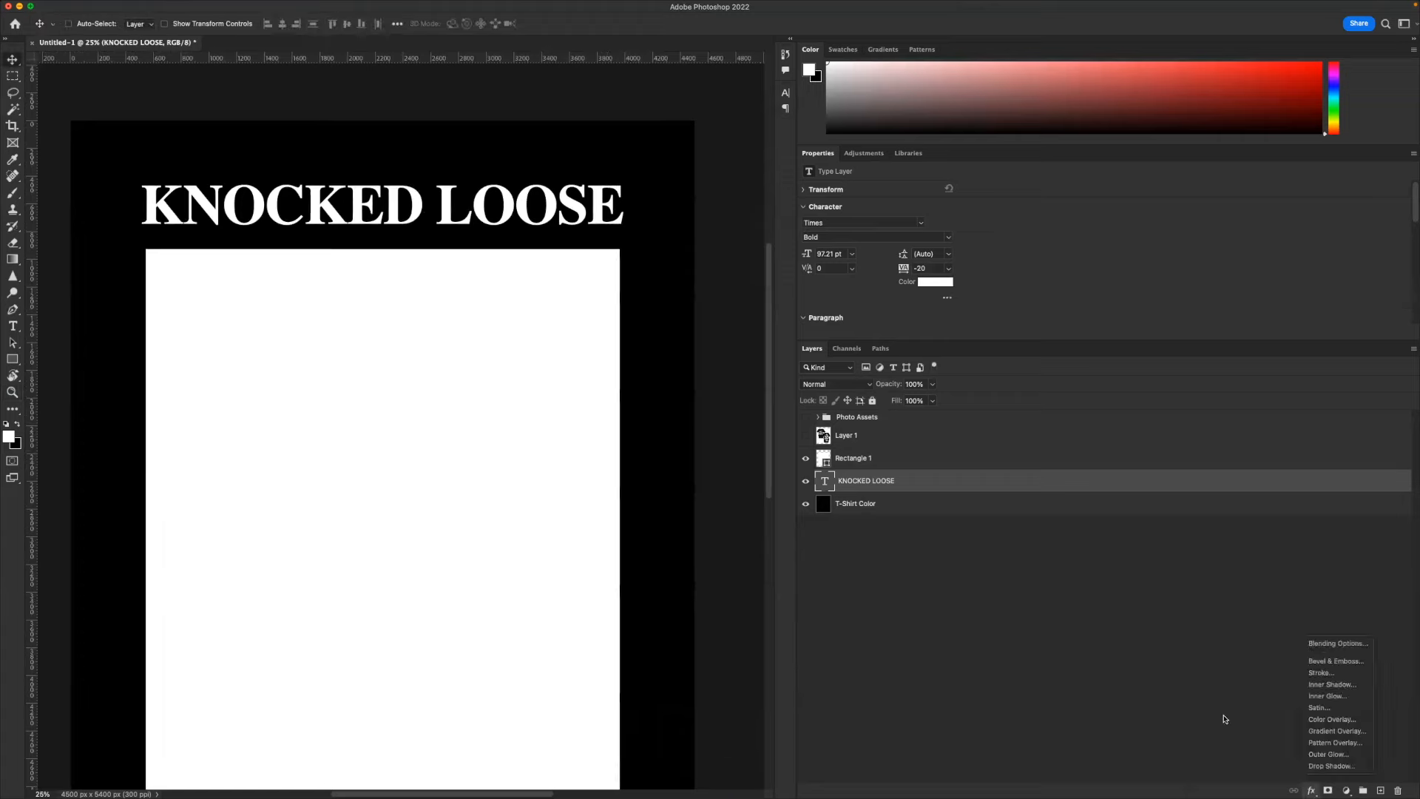
- Add a Stroke layer effect to the KNOCKED LOOSE title
{"action": "left_click", "coordinate": [1321, 672]}
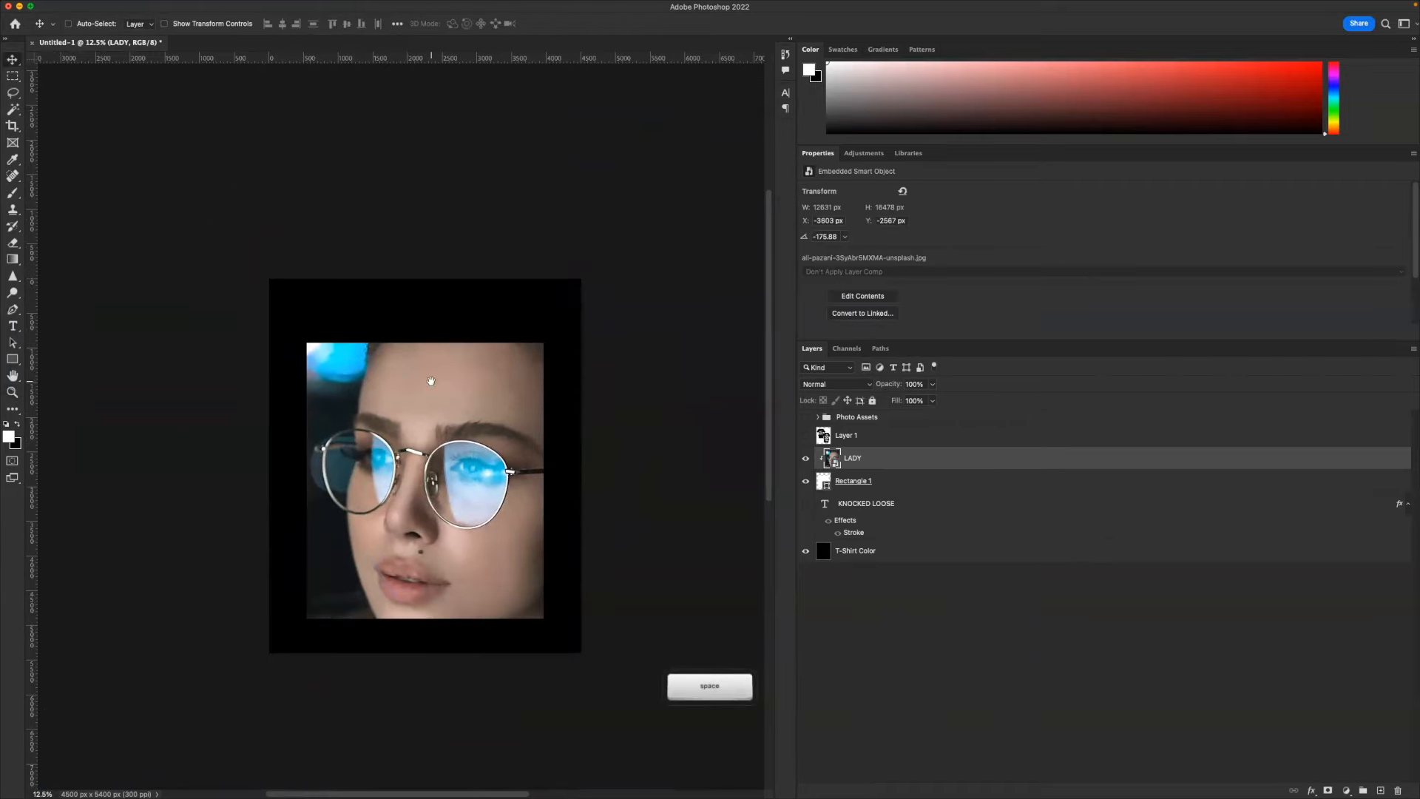
- Reposition the branches texture across the face and try a darker blend mode
{"action": "left_click", "coordinate": [817, 417]}
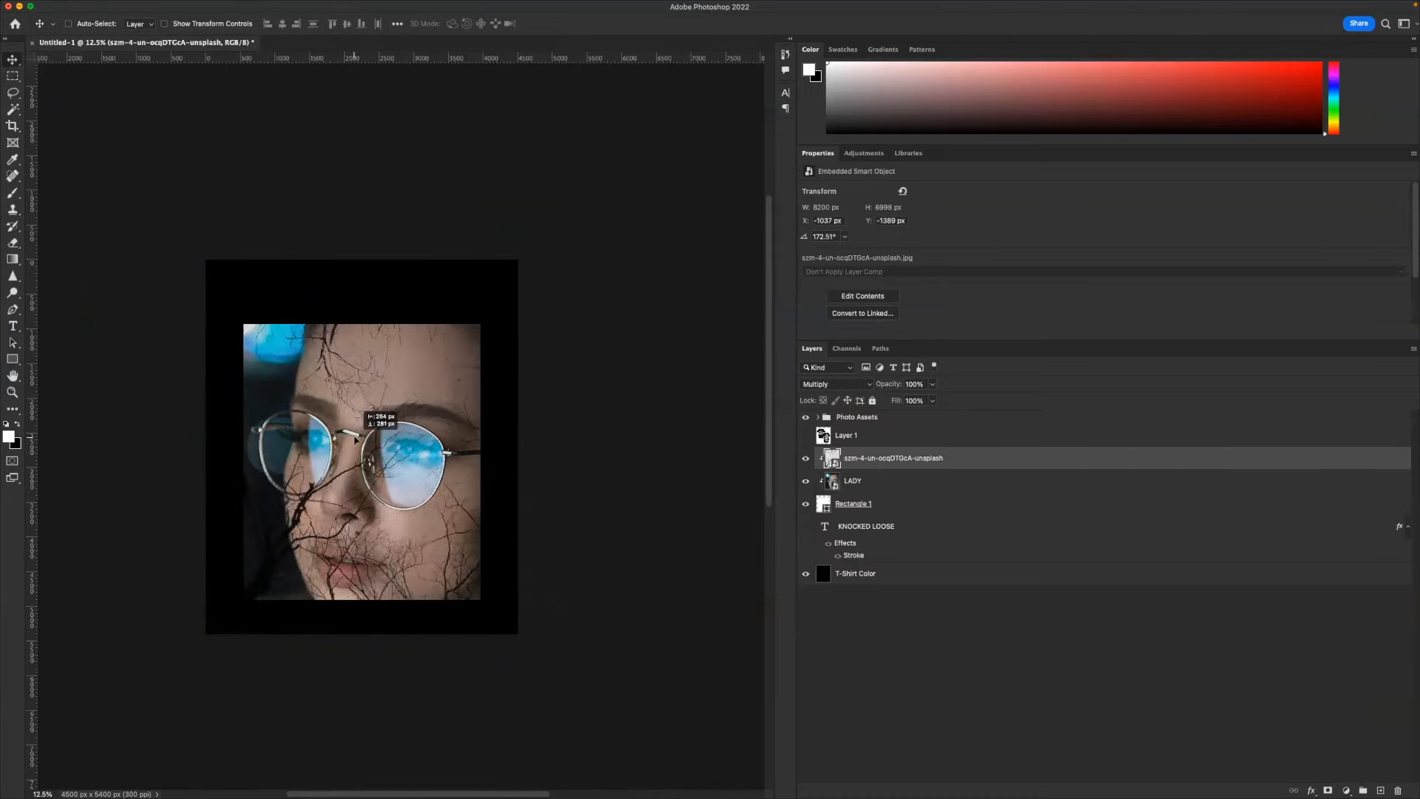
{"action": "left_click_drag", "start_coordinate": [380, 421], "coordinate": [272, 489]}
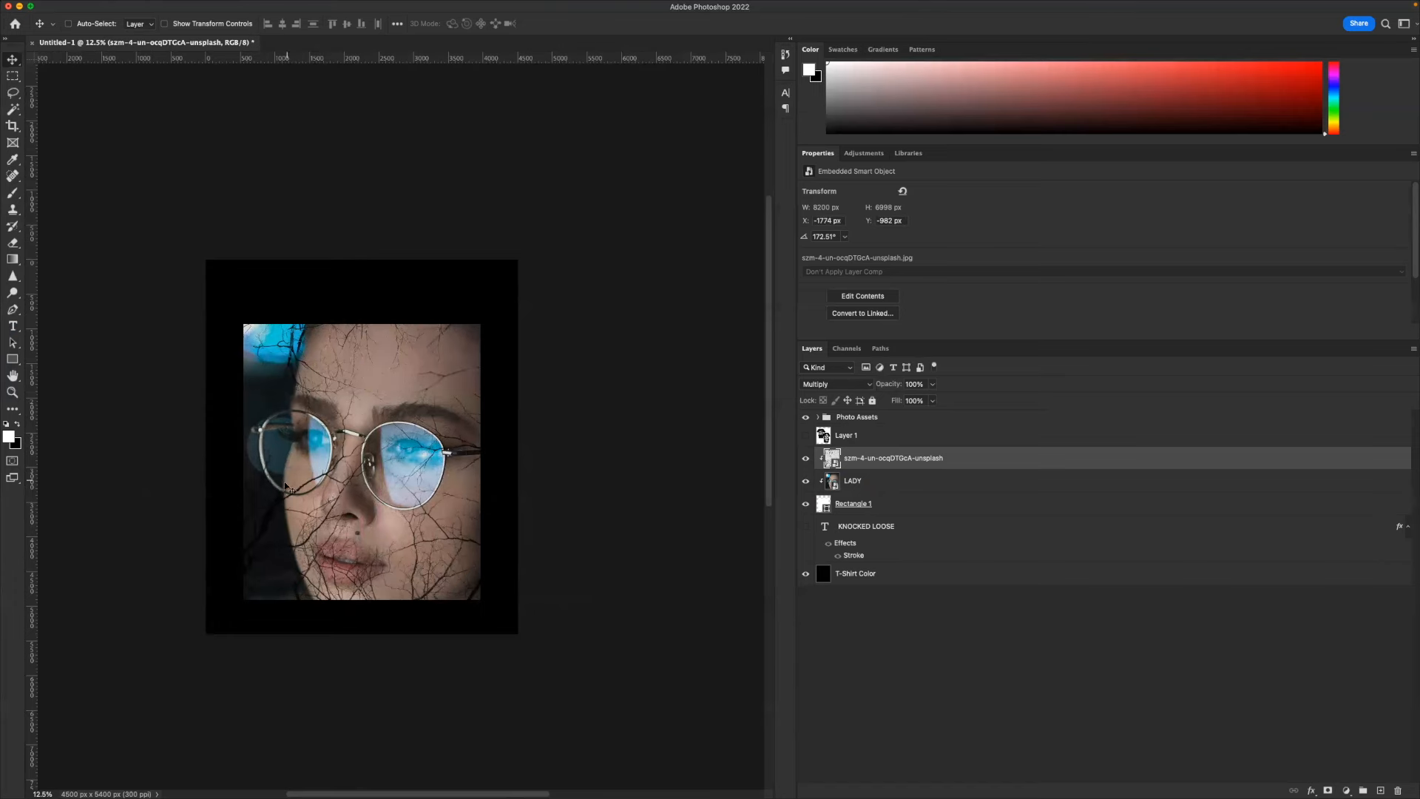
{"action": "left_click", "coordinate": [818, 383]}
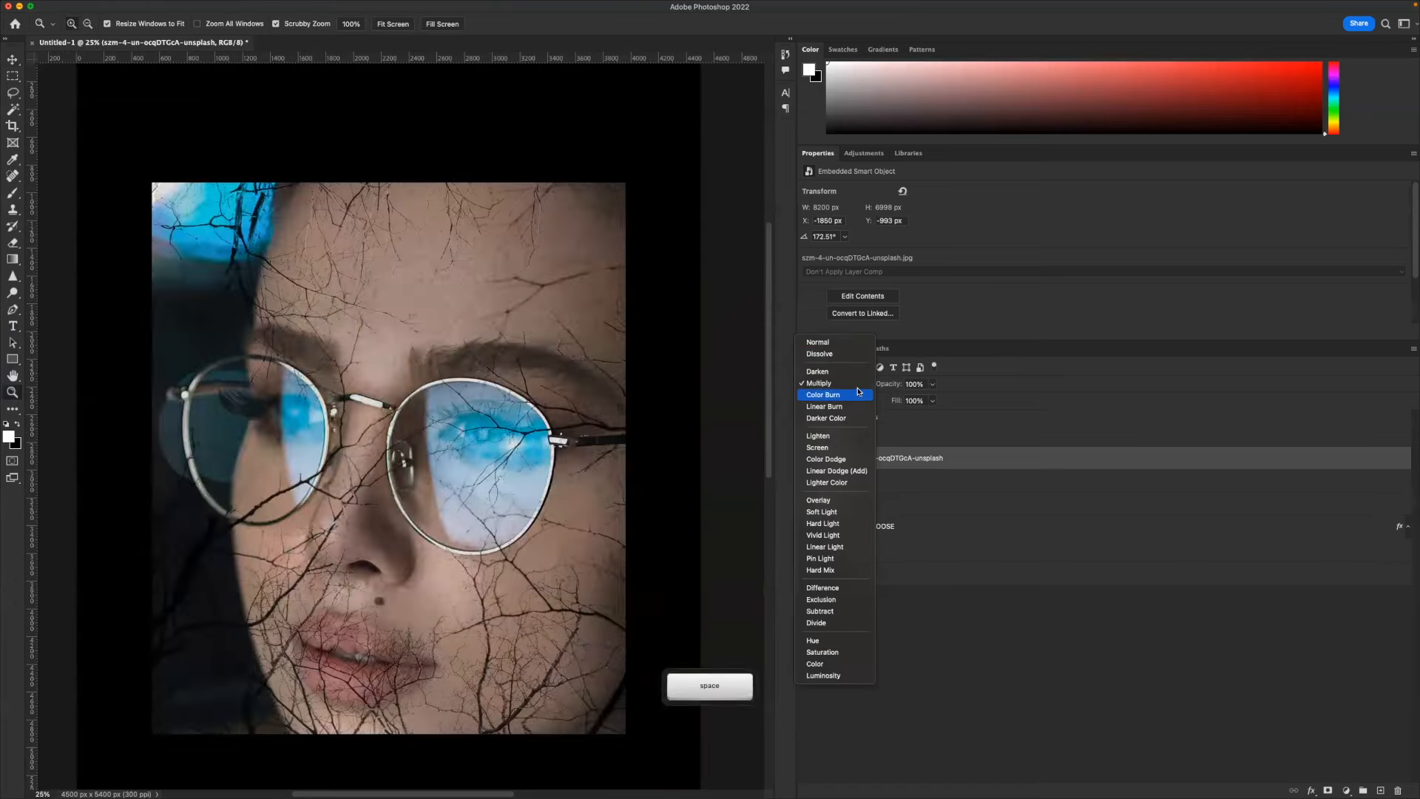
{"action": "left_click", "coordinate": [818, 383]}
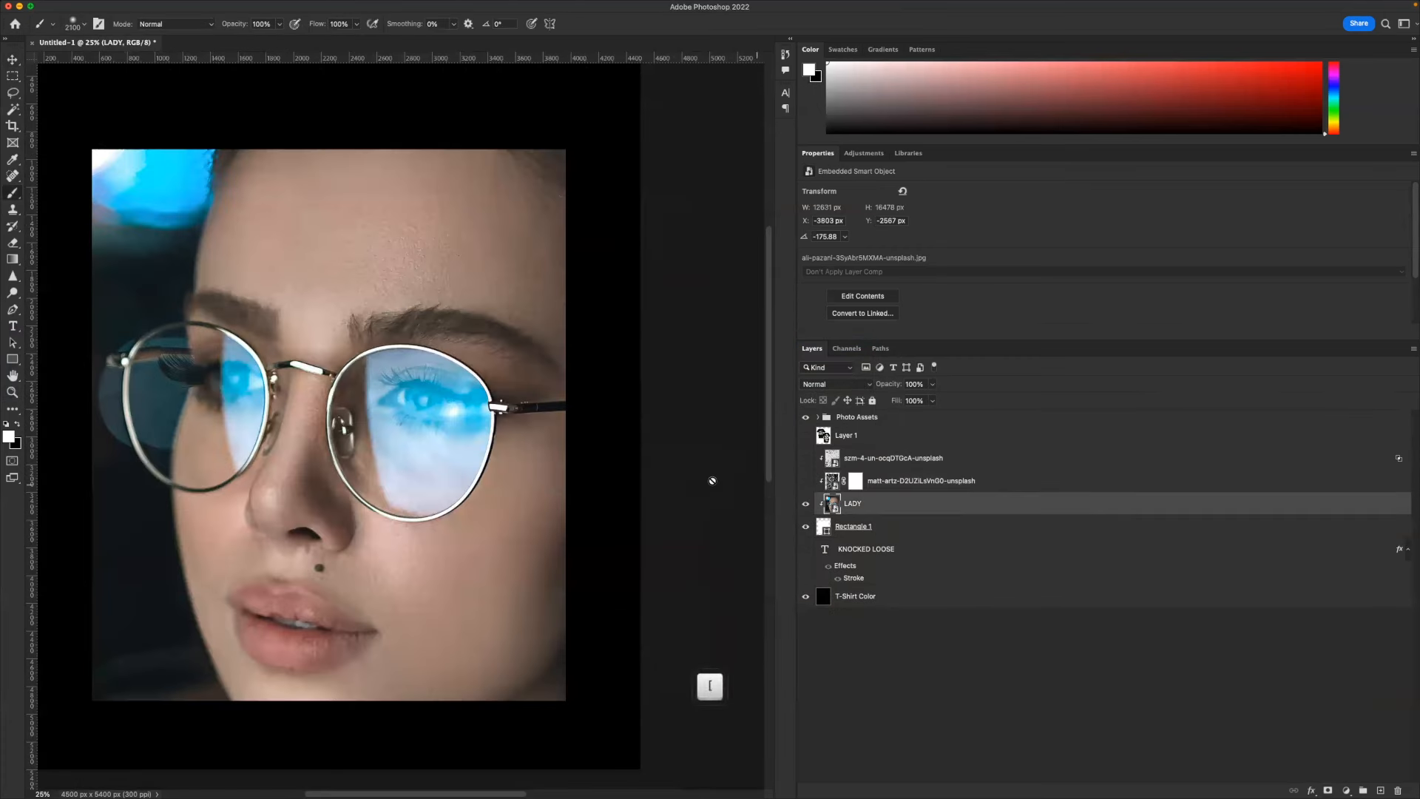
- Add a Hue/Saturation adjustment and confirm Brightness/Contrast (-71, 54) on LADY
{"action": "left_click", "coordinate": [894, 457]}
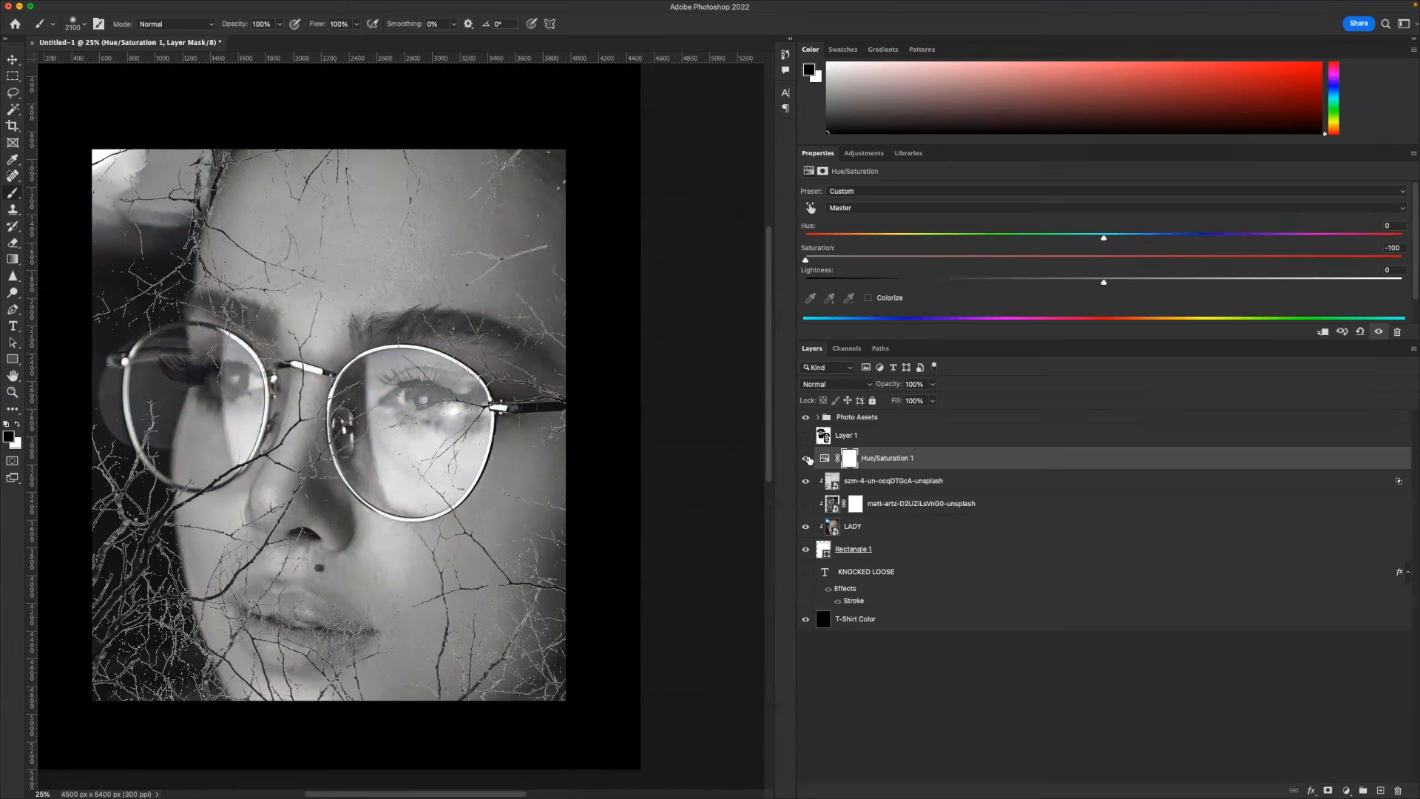
{"action": "mouse_move", "coordinate": [885, 517]}
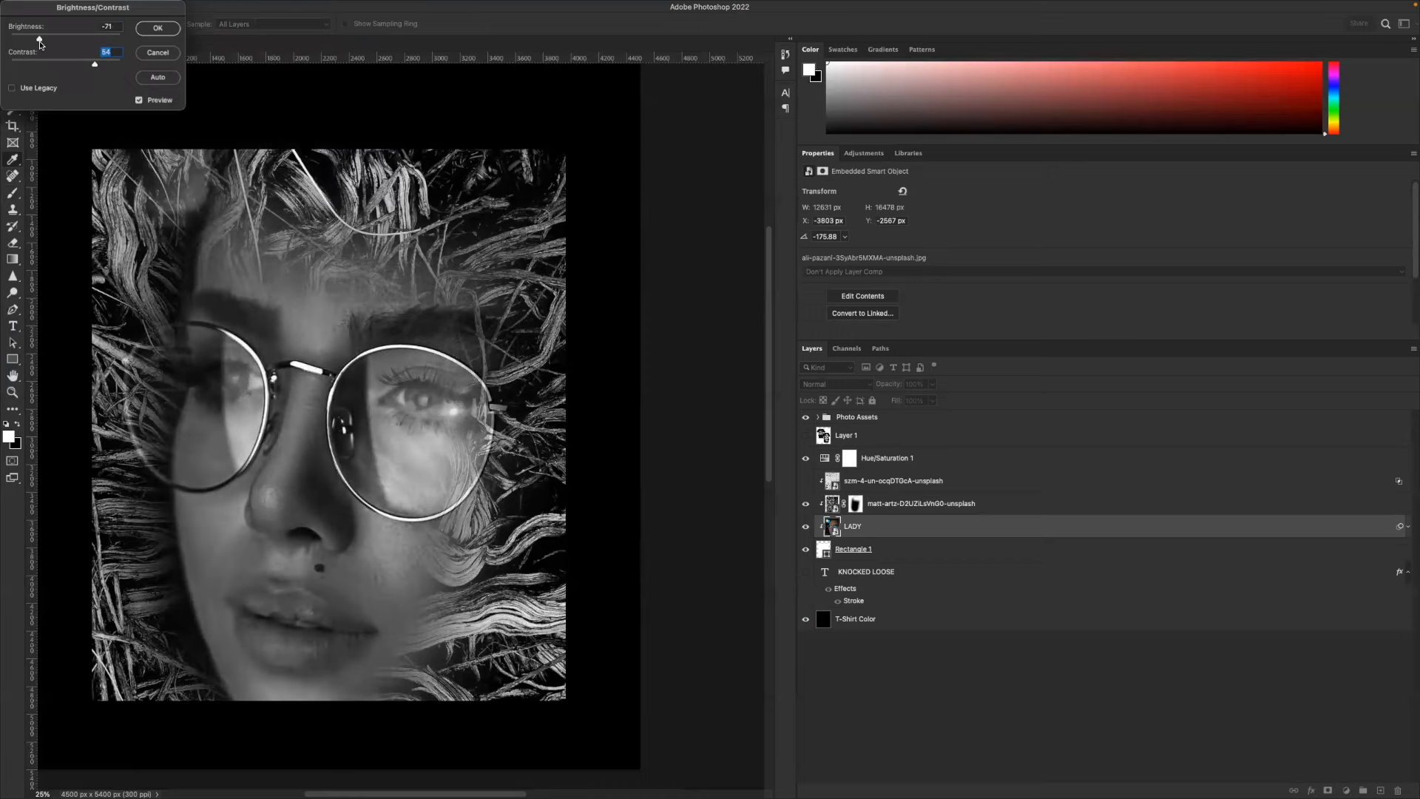
{"action": "left_click", "coordinate": [156, 27]}
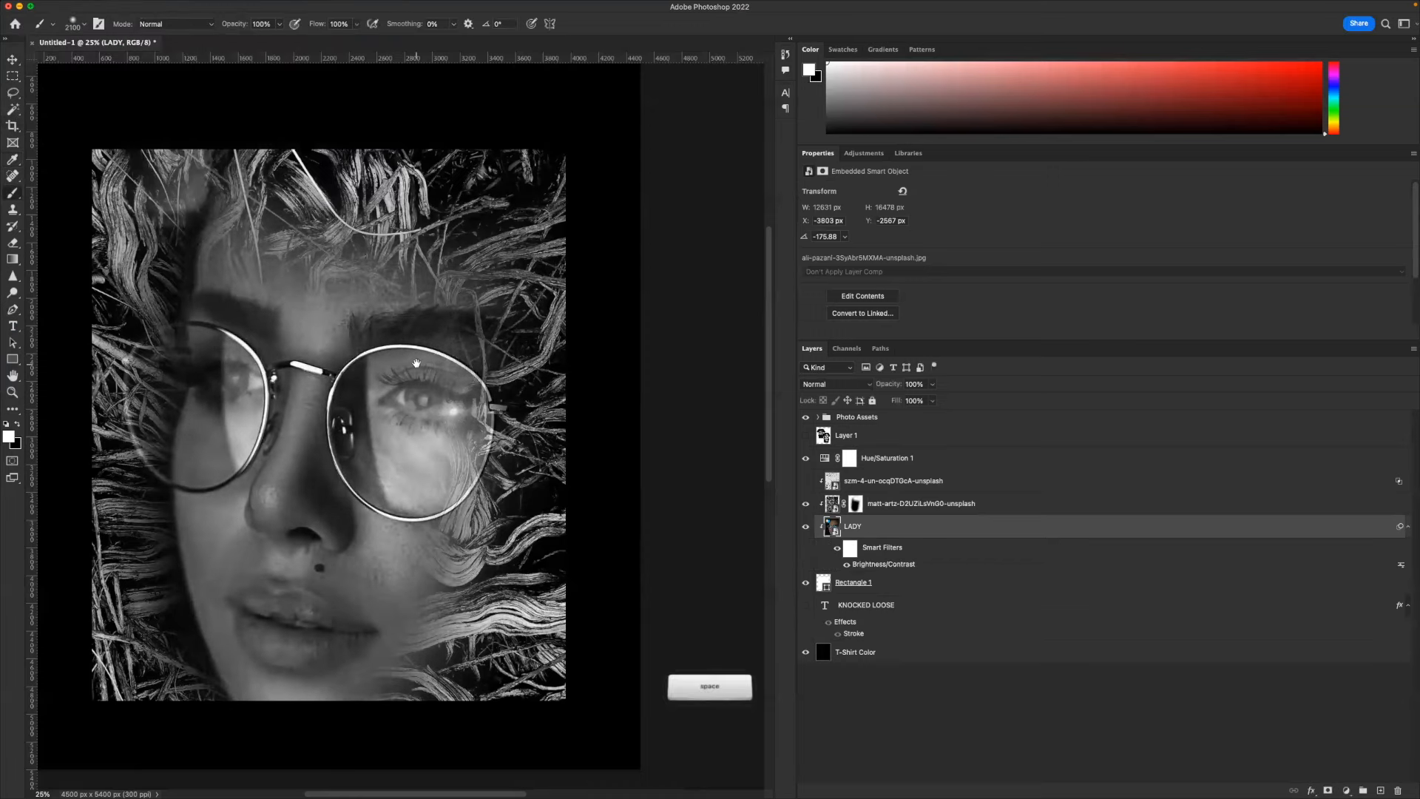
{"action": "left_click", "coordinate": [857, 504]}
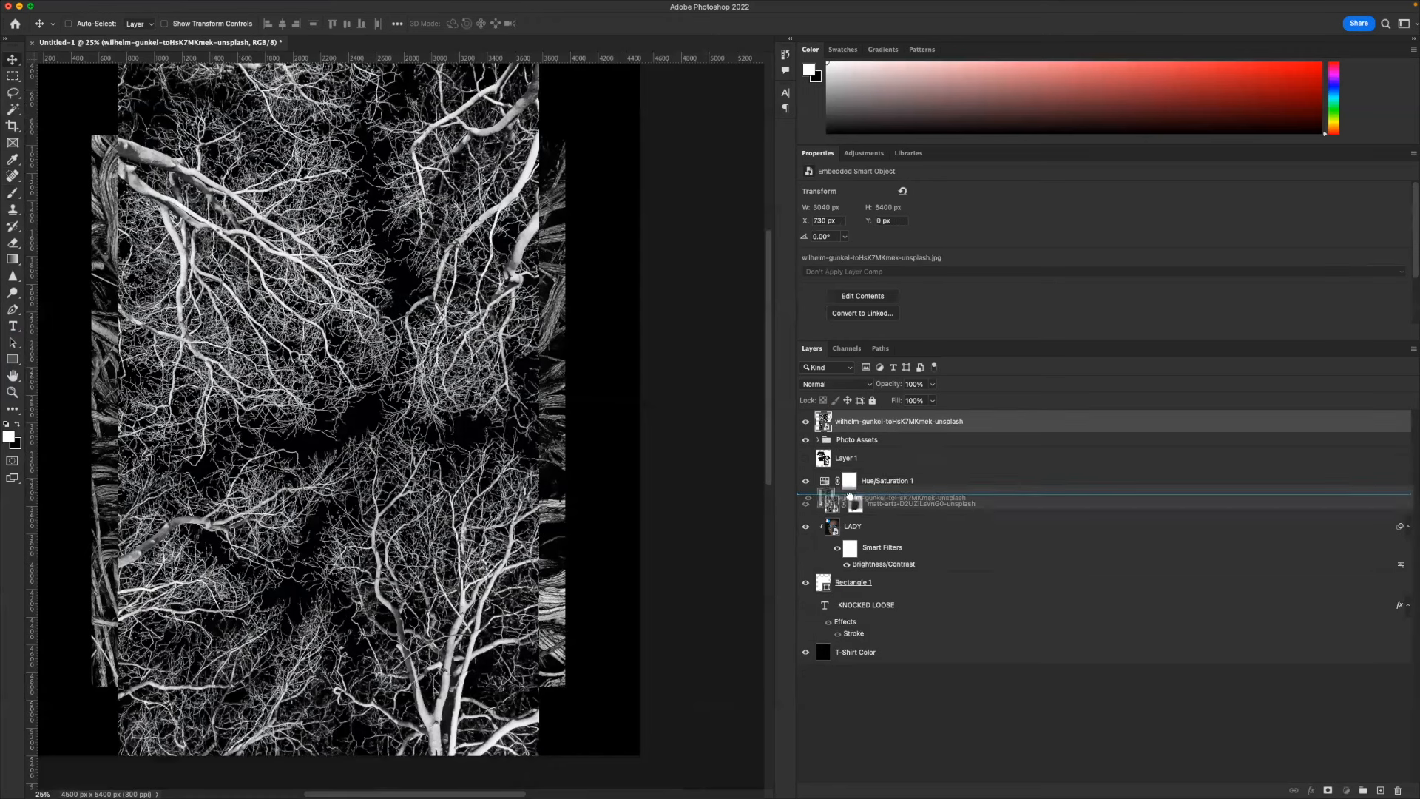
- Set the roots layer to Screen and copy a broken glass photo from Unsplash
{"action": "left_click", "coordinate": [835, 383]}
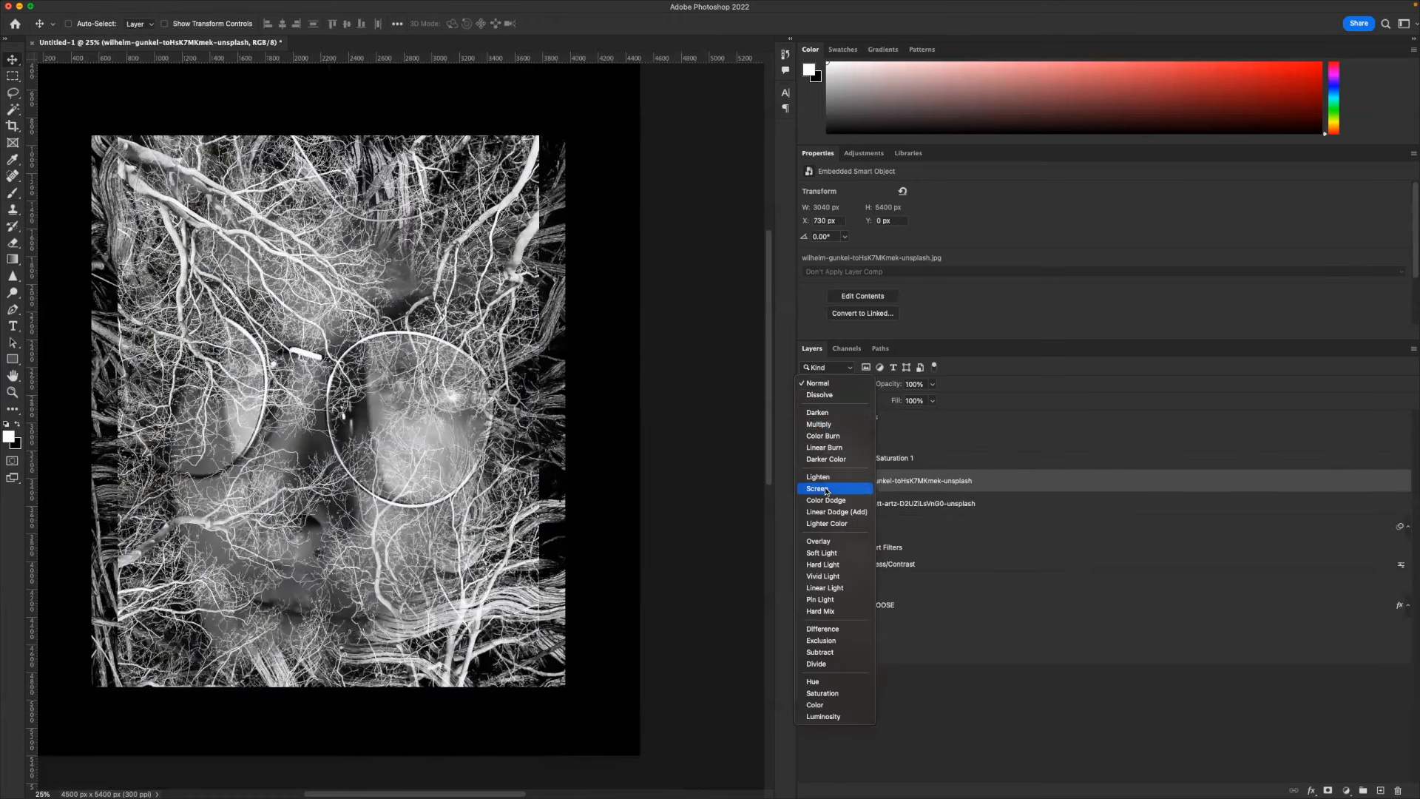
{"action": "left_click", "coordinate": [818, 488]}
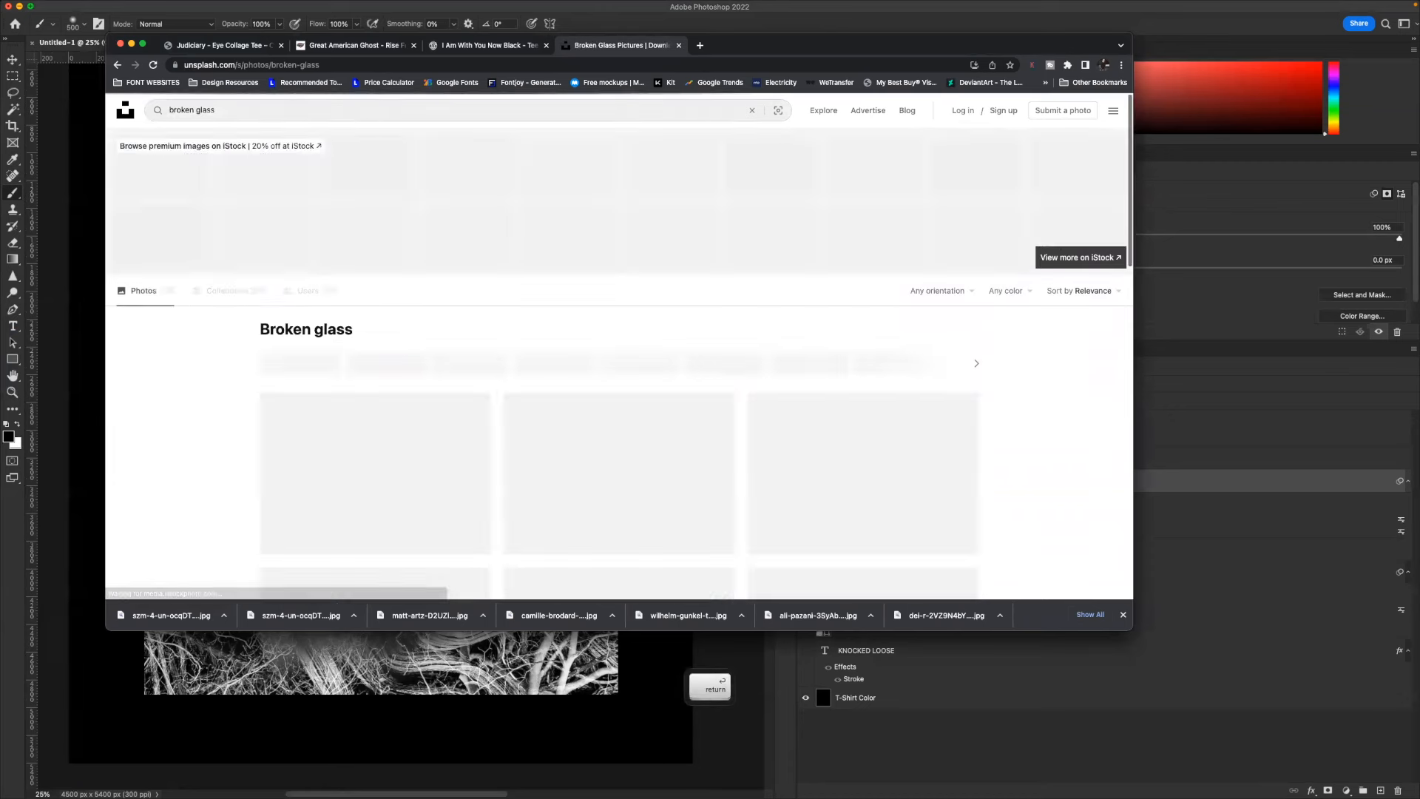
{"action": "right_click", "coordinate": [618, 344]}
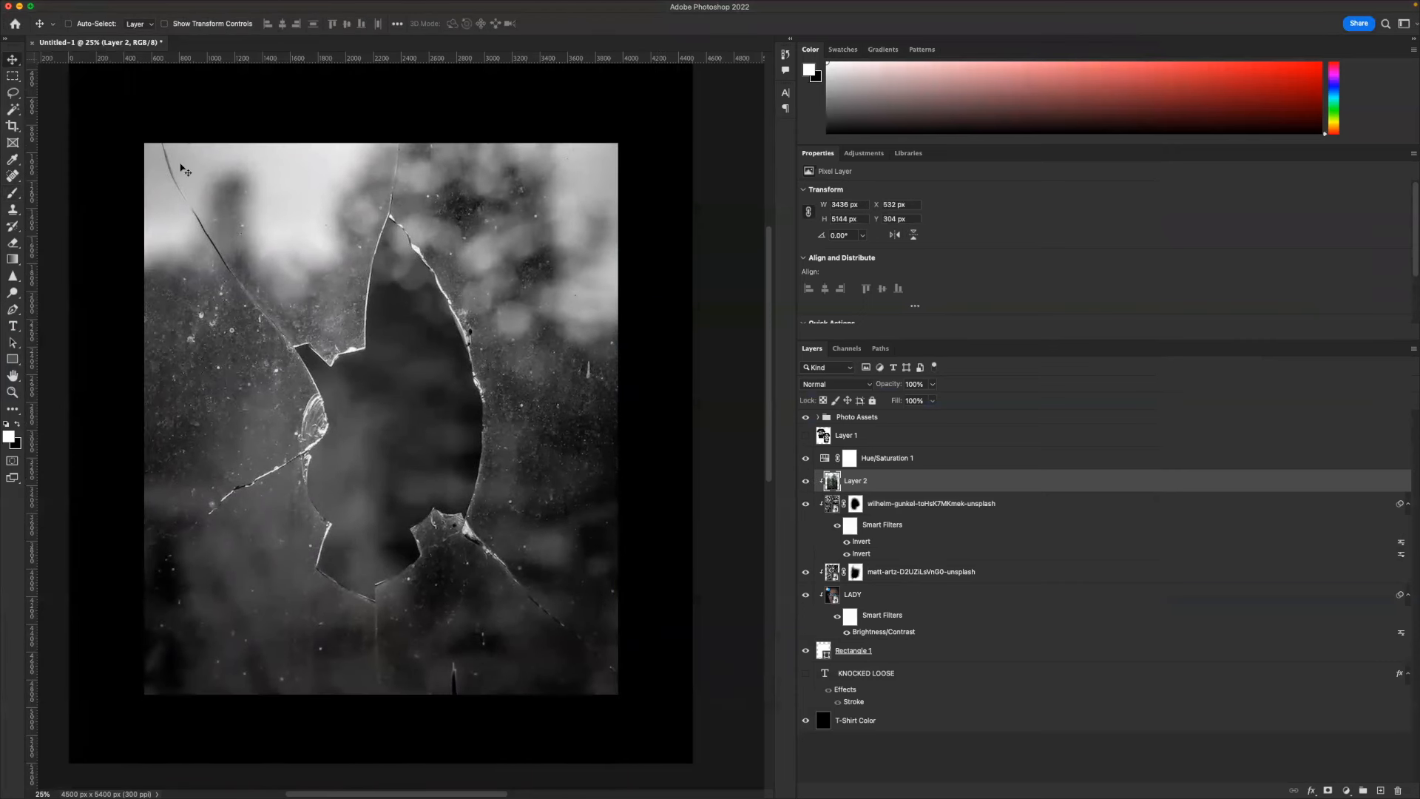
- Blend Layer 2 in Screen and its copy in Soft Light, then select the roots mask
{"action": "left_click", "coordinate": [833, 383]}
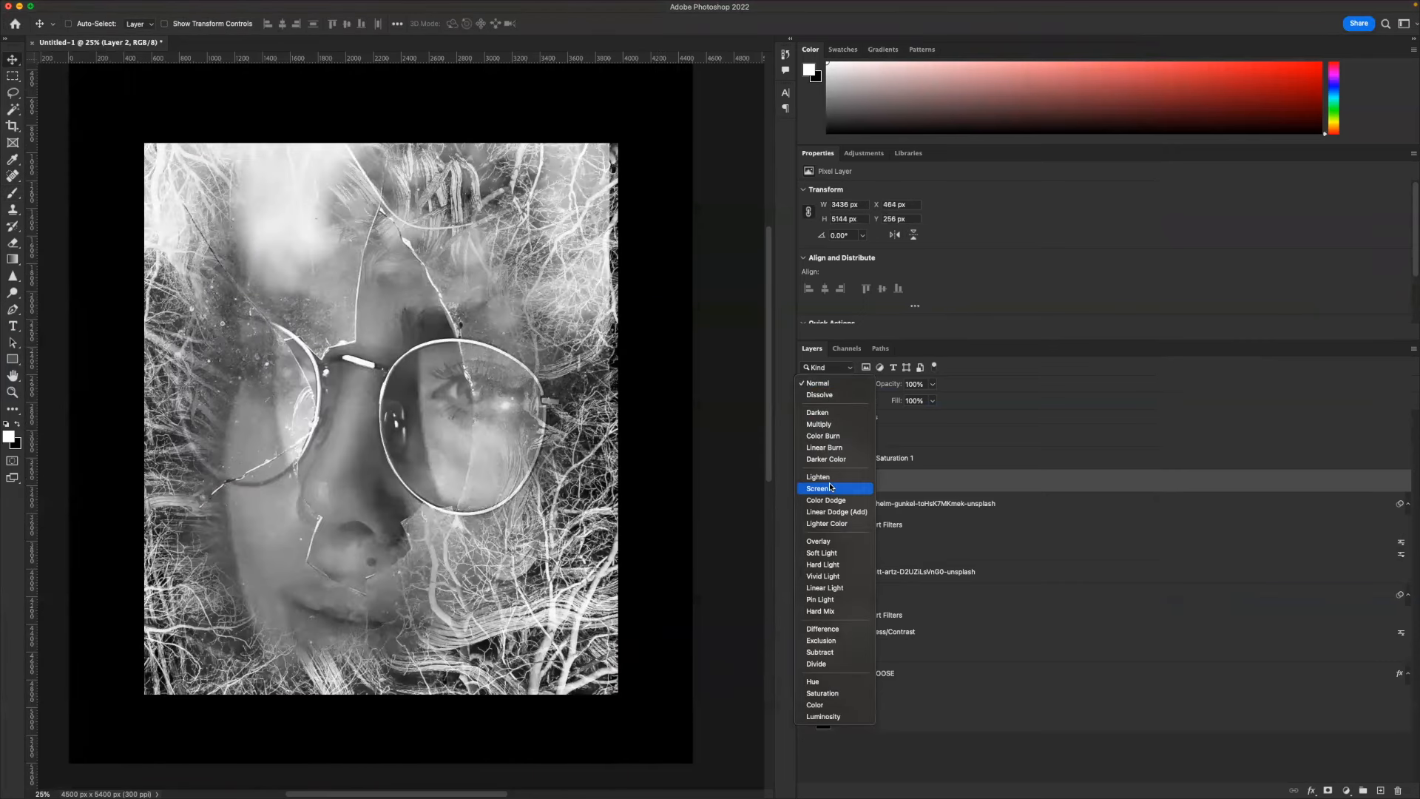
{"action": "left_click", "coordinate": [818, 488]}
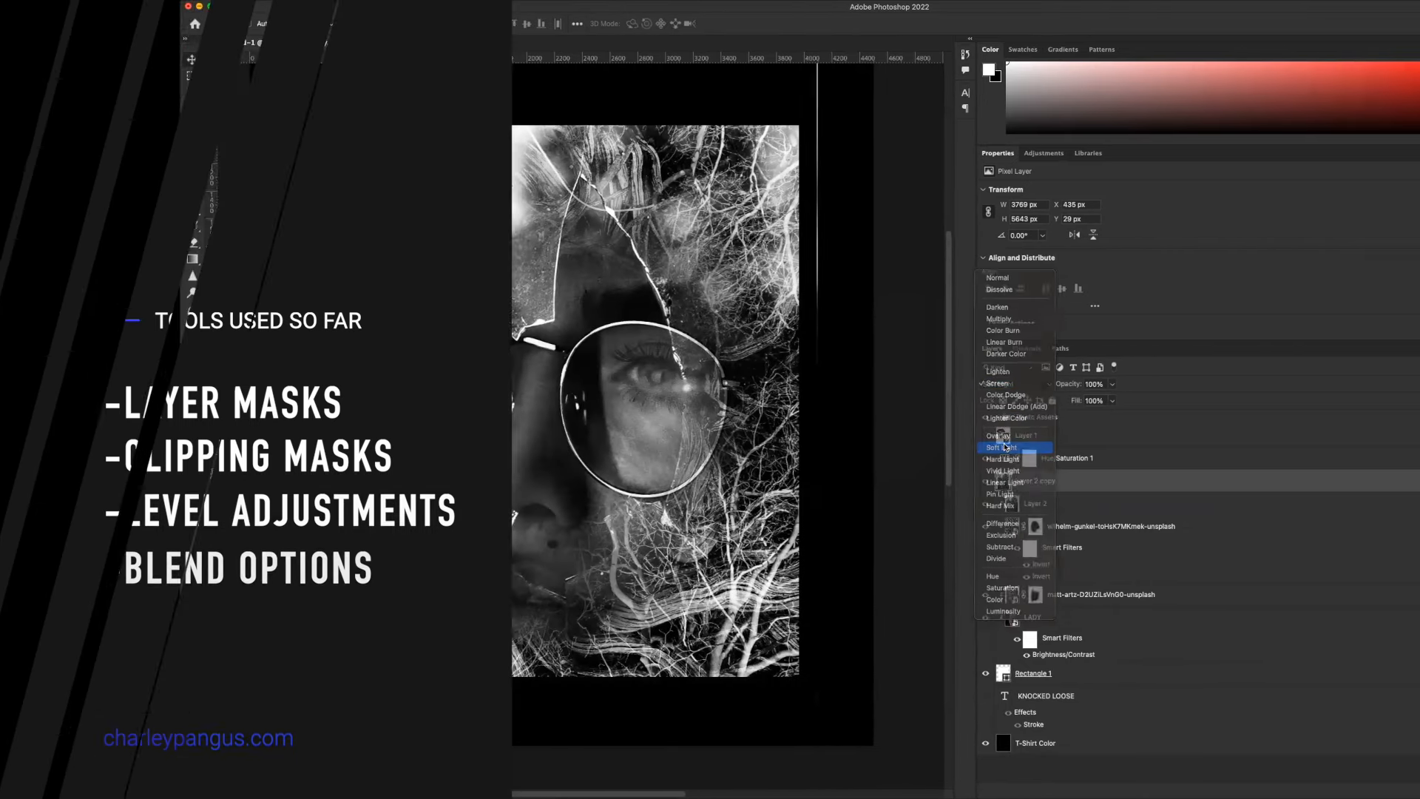
{"action": "left_click", "coordinate": [1000, 446]}
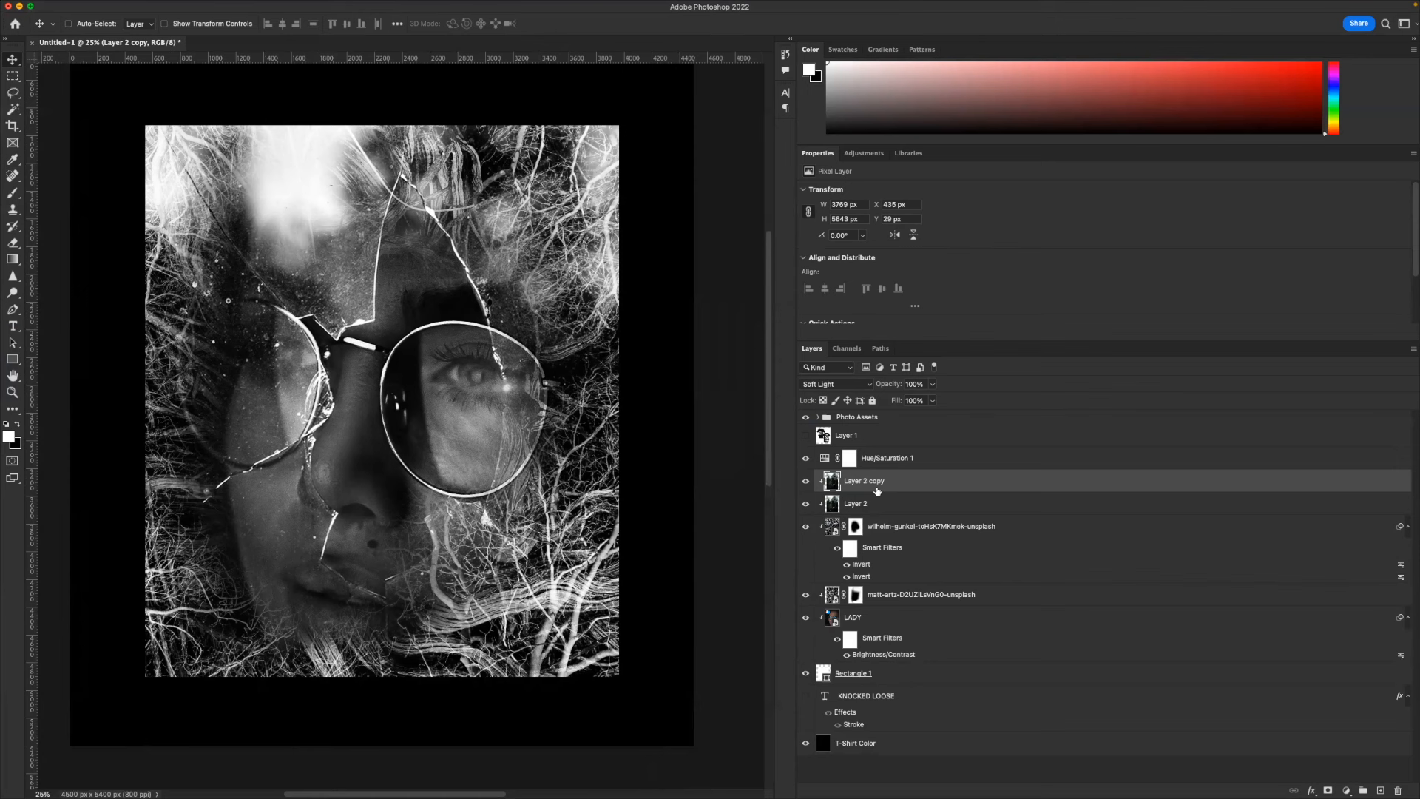
{"action": "left_click", "coordinate": [855, 504]}
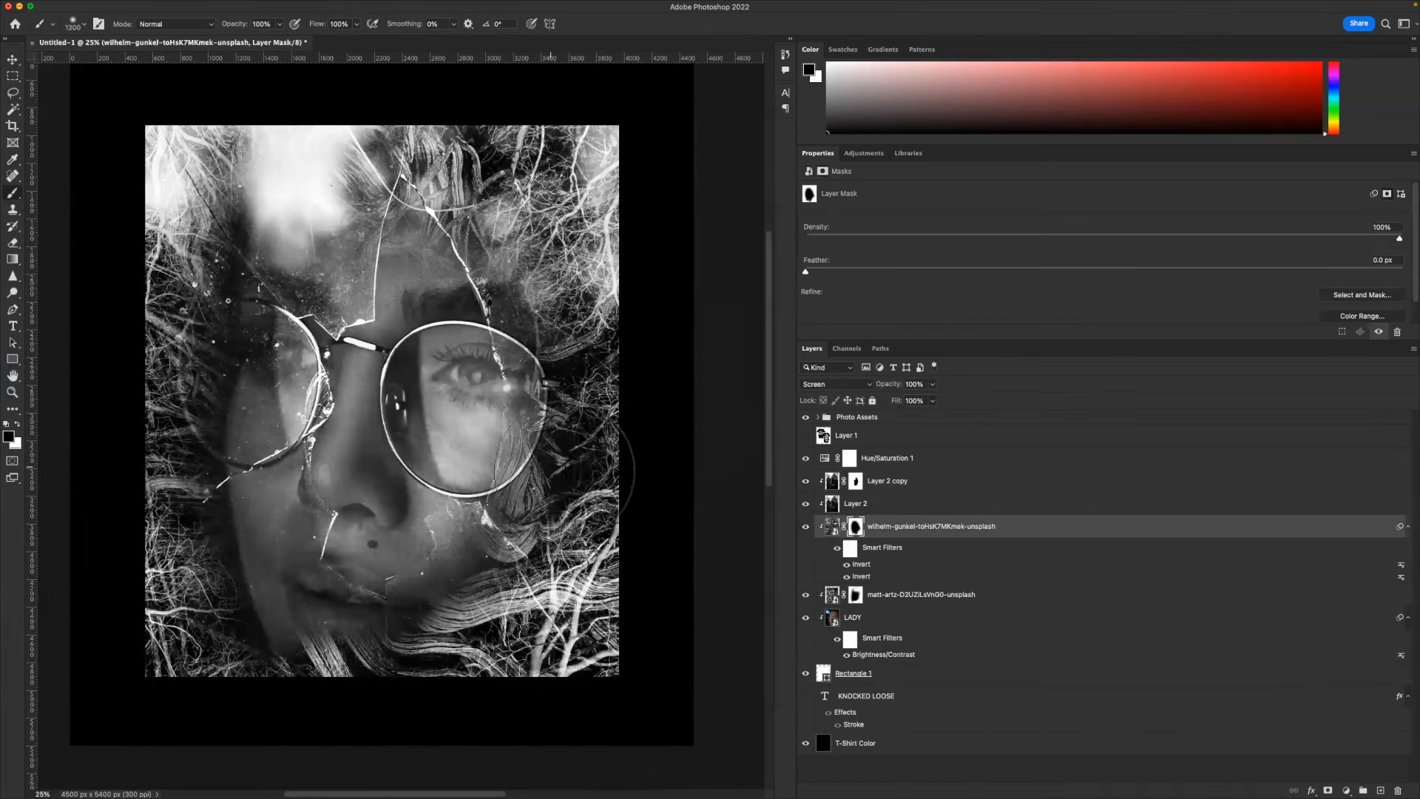
{"action": "key", "text": "cmd+z"}
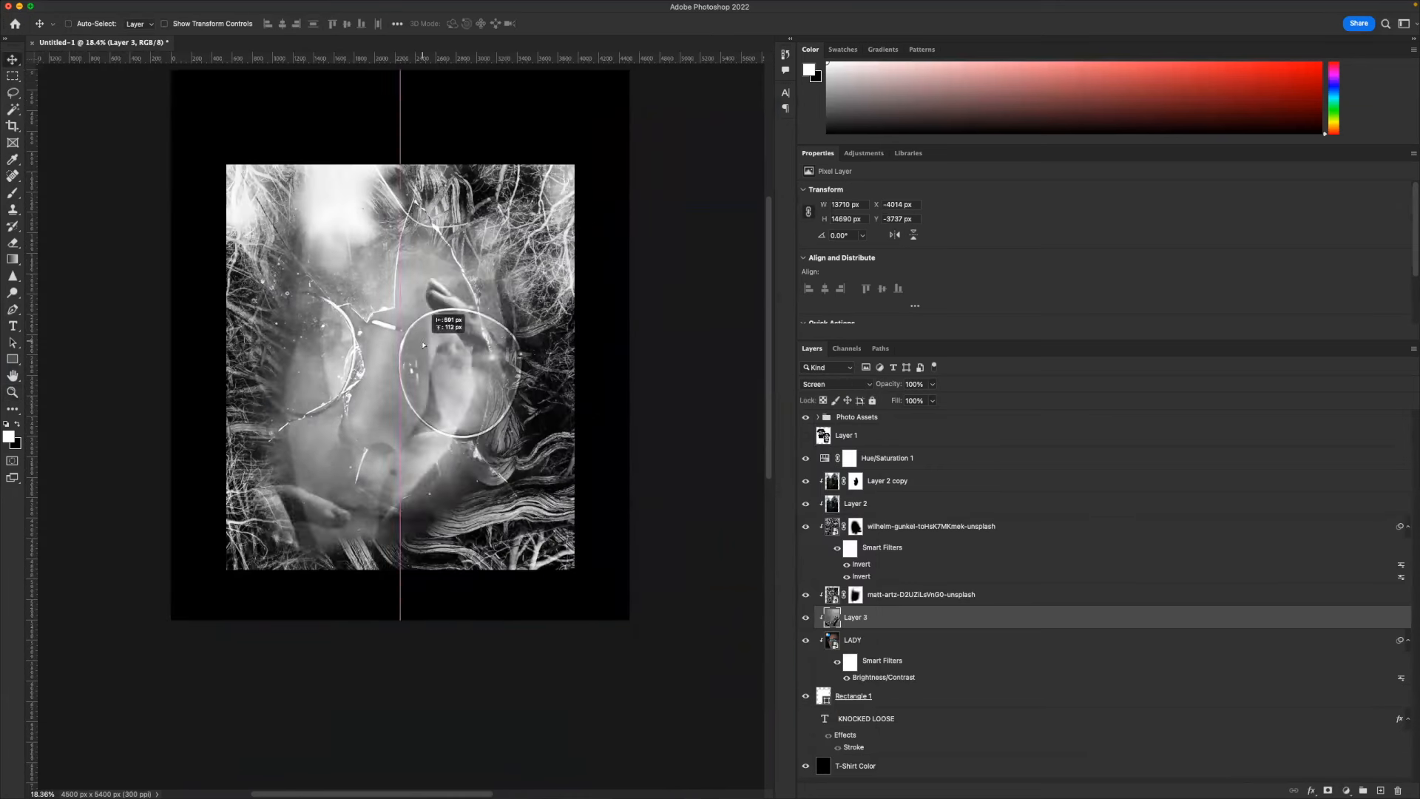
- Position the hands photo over the woman's face
{"action": "left_click", "coordinate": [835, 384]}
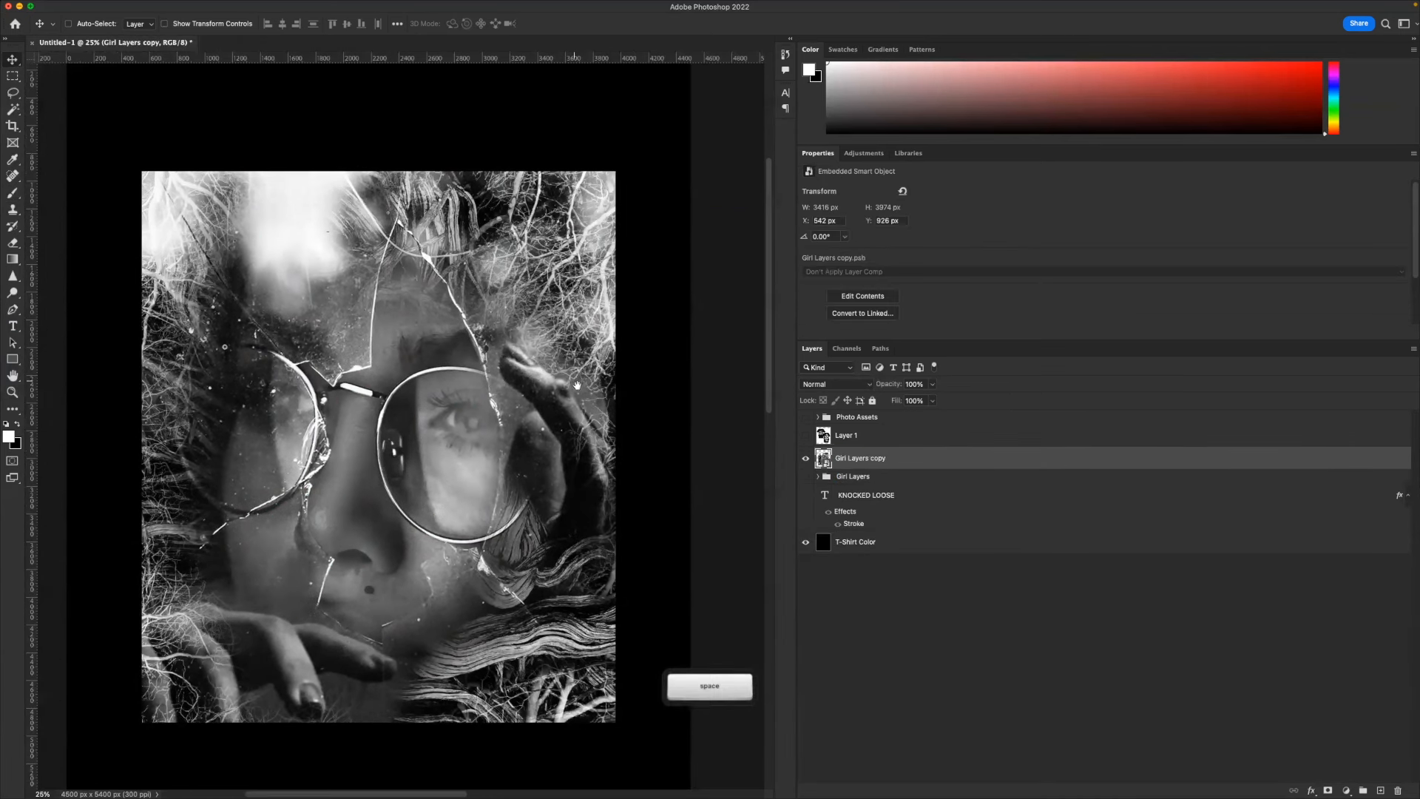
- In Camera Raw, lower Whites, raise Texture, Clarity and Dehaze, and apply
{"action": "left_click_drag", "start_coordinate": [577, 384], "coordinate": [661, 415]}
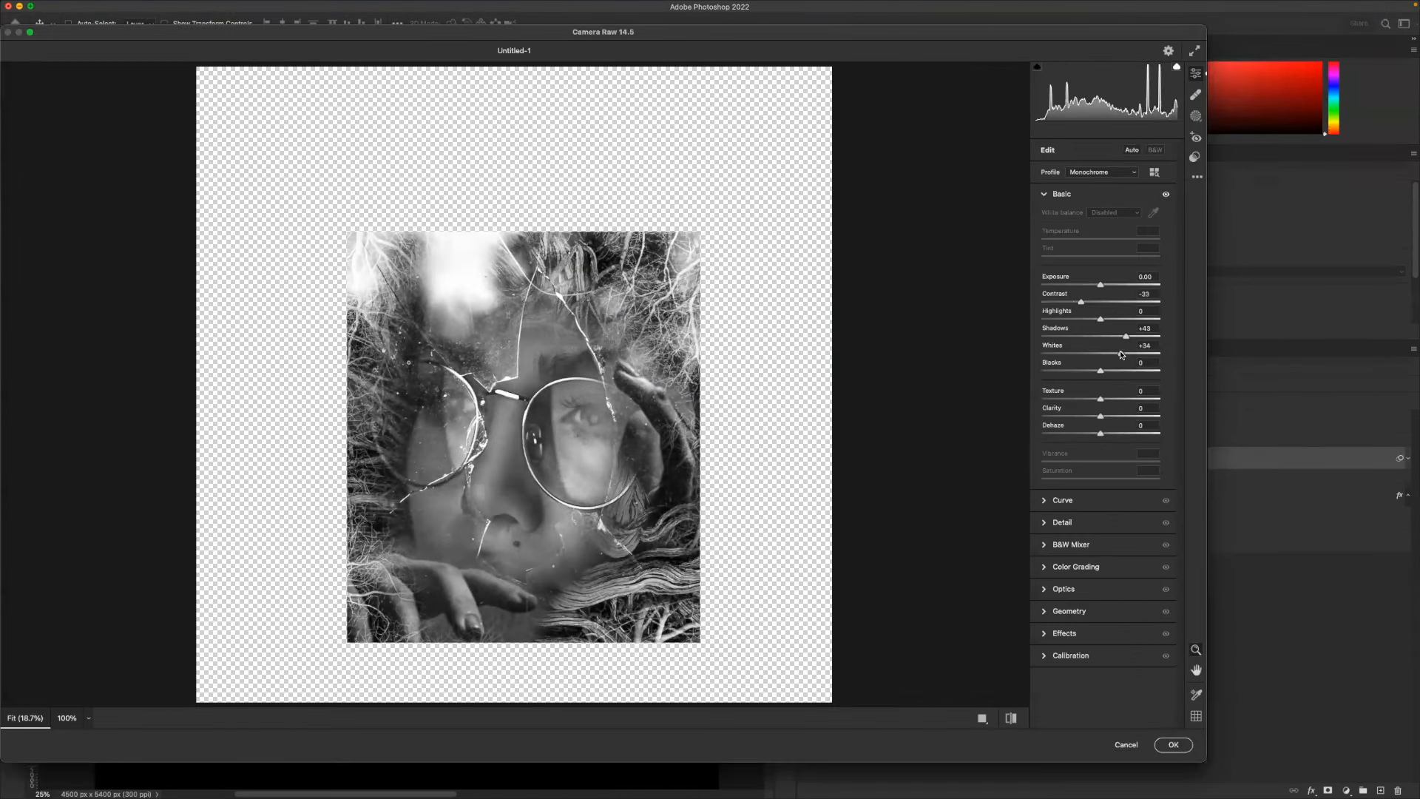
{"action": "left_click_drag", "start_coordinate": [1127, 335], "coordinate": [1100, 336]}
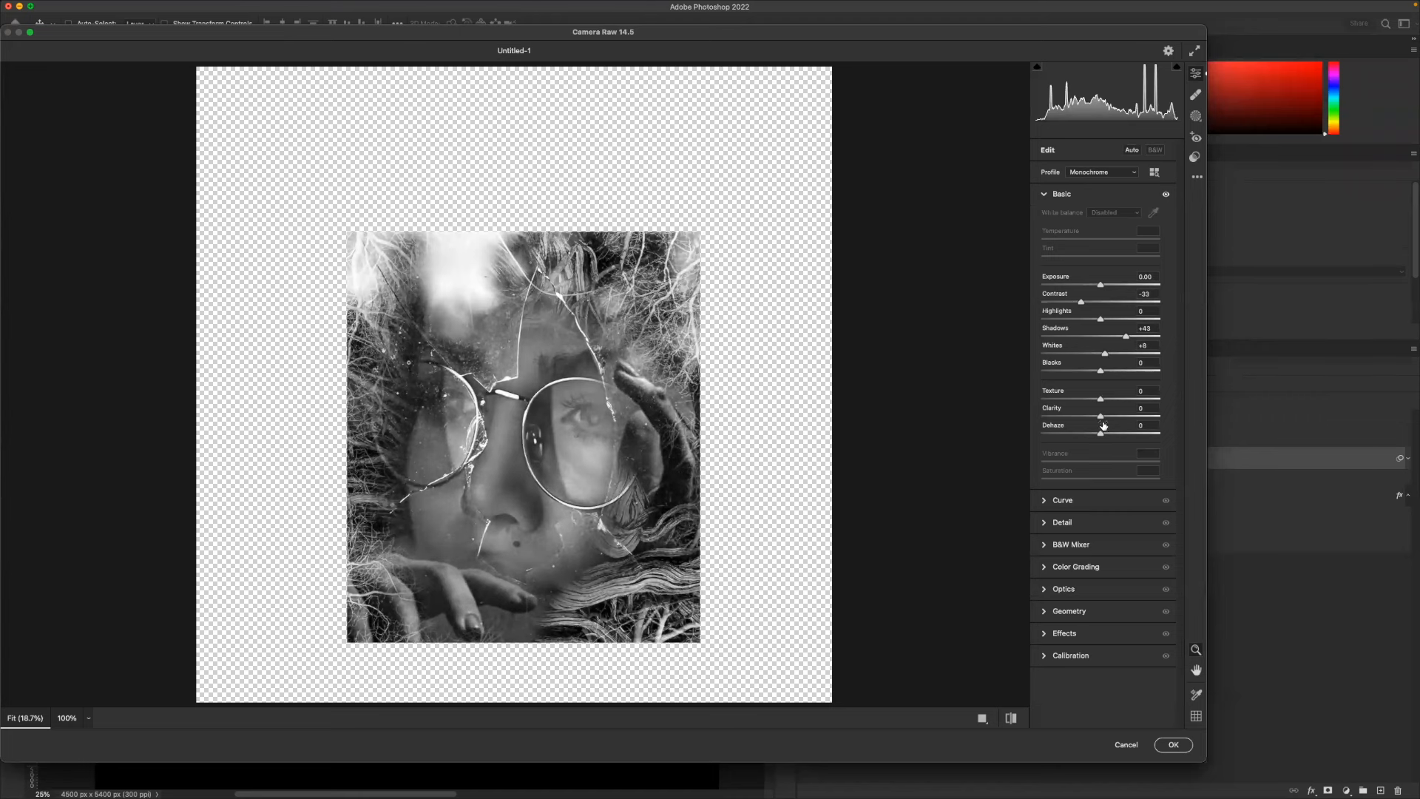
{"action": "left_click_drag", "start_coordinate": [1102, 416], "coordinate": [1116, 416]}
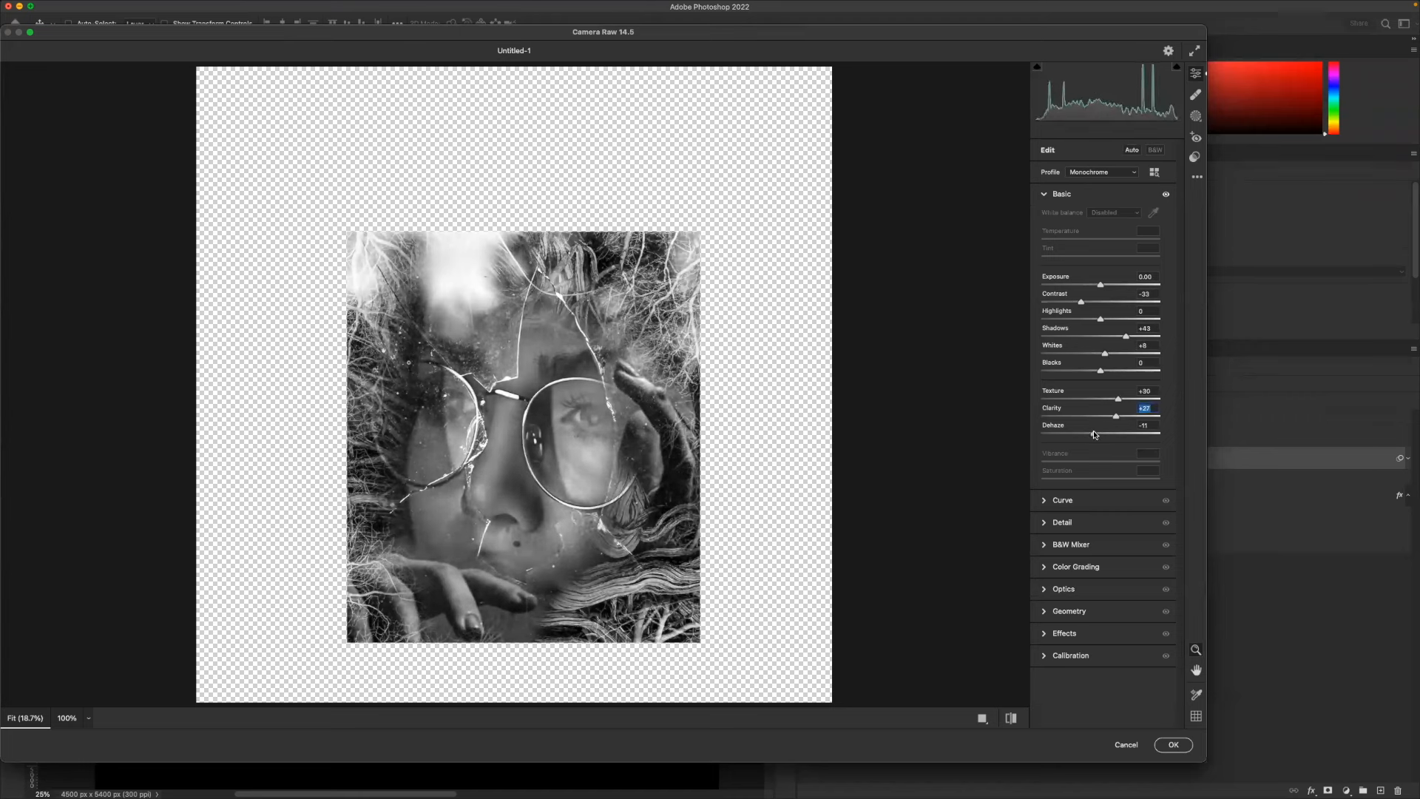
{"action": "left_click_drag", "start_coordinate": [1086, 433], "coordinate": [1107, 432]}
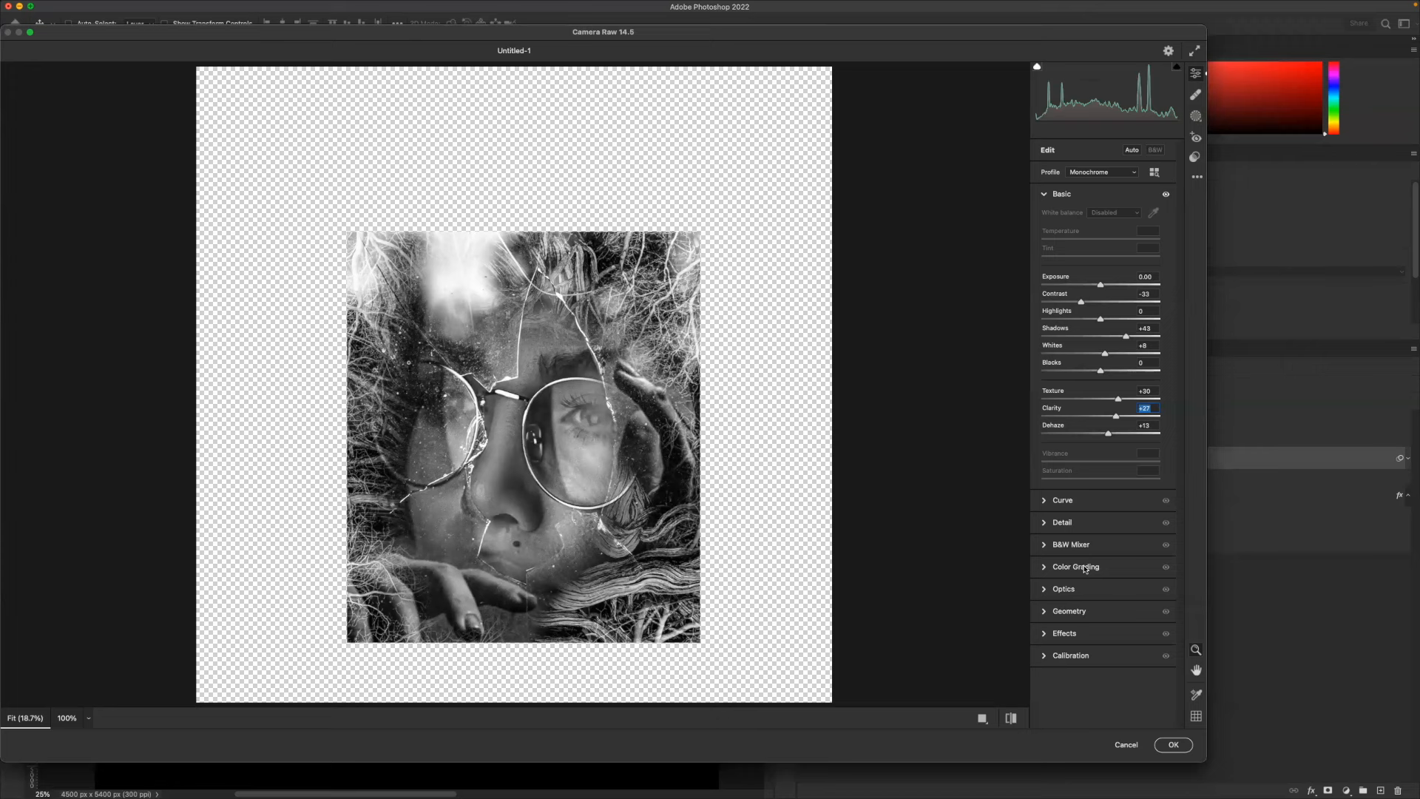
{"action": "left_click", "coordinate": [1173, 745]}
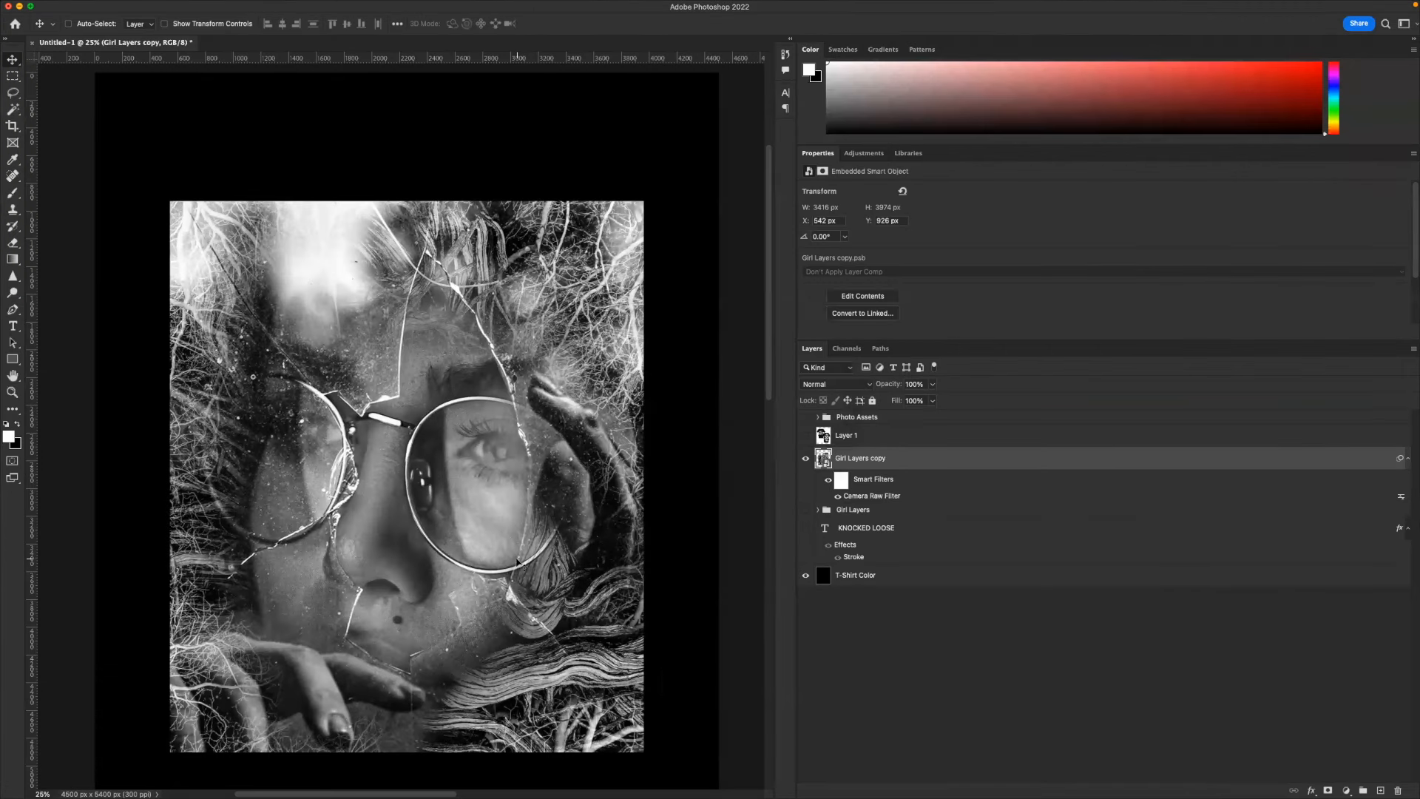
{"action": "left_click", "coordinate": [258, 7]}
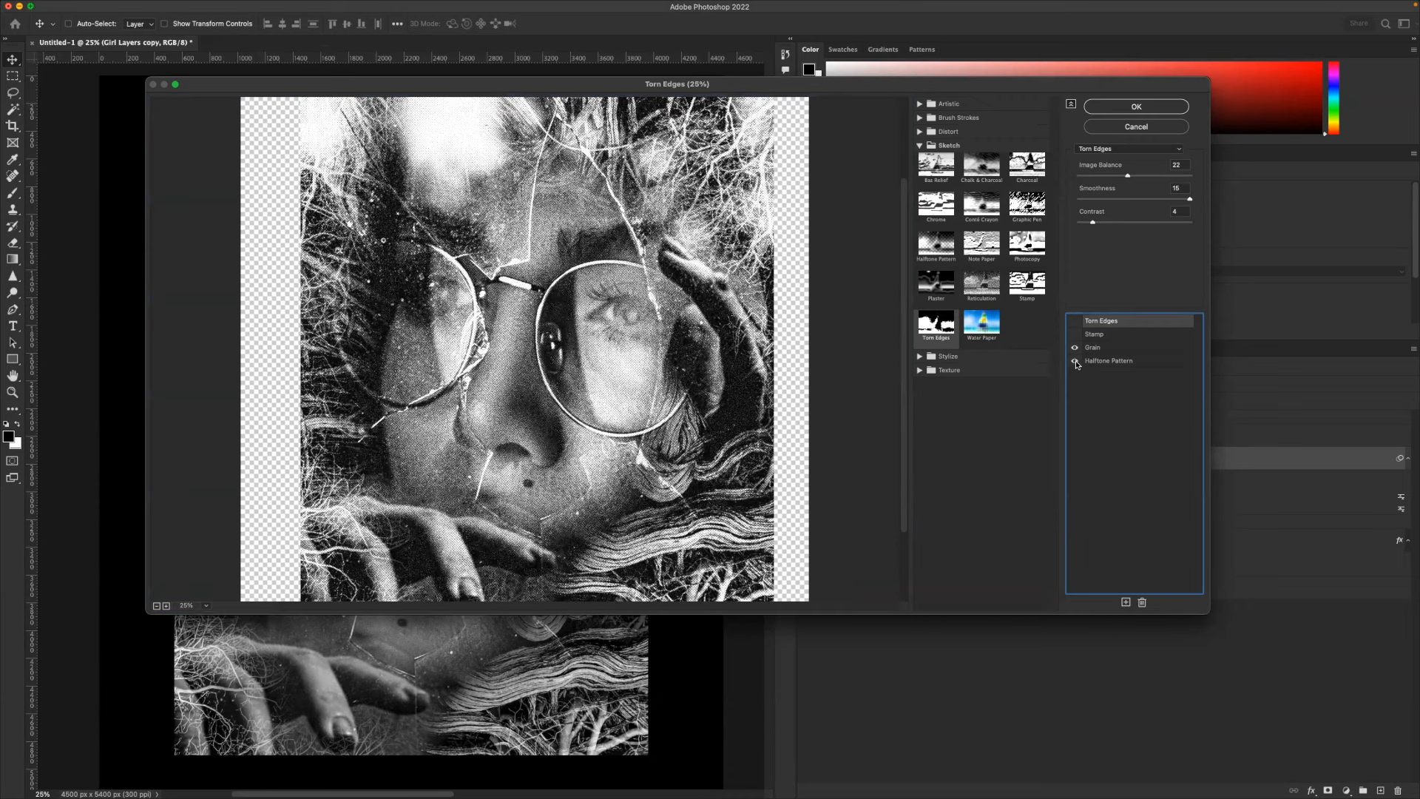
- Hide Halftone Pattern, lower the Stamp light/dark balance, and apply the filter stack
{"action": "left_click", "coordinate": [1074, 347]}
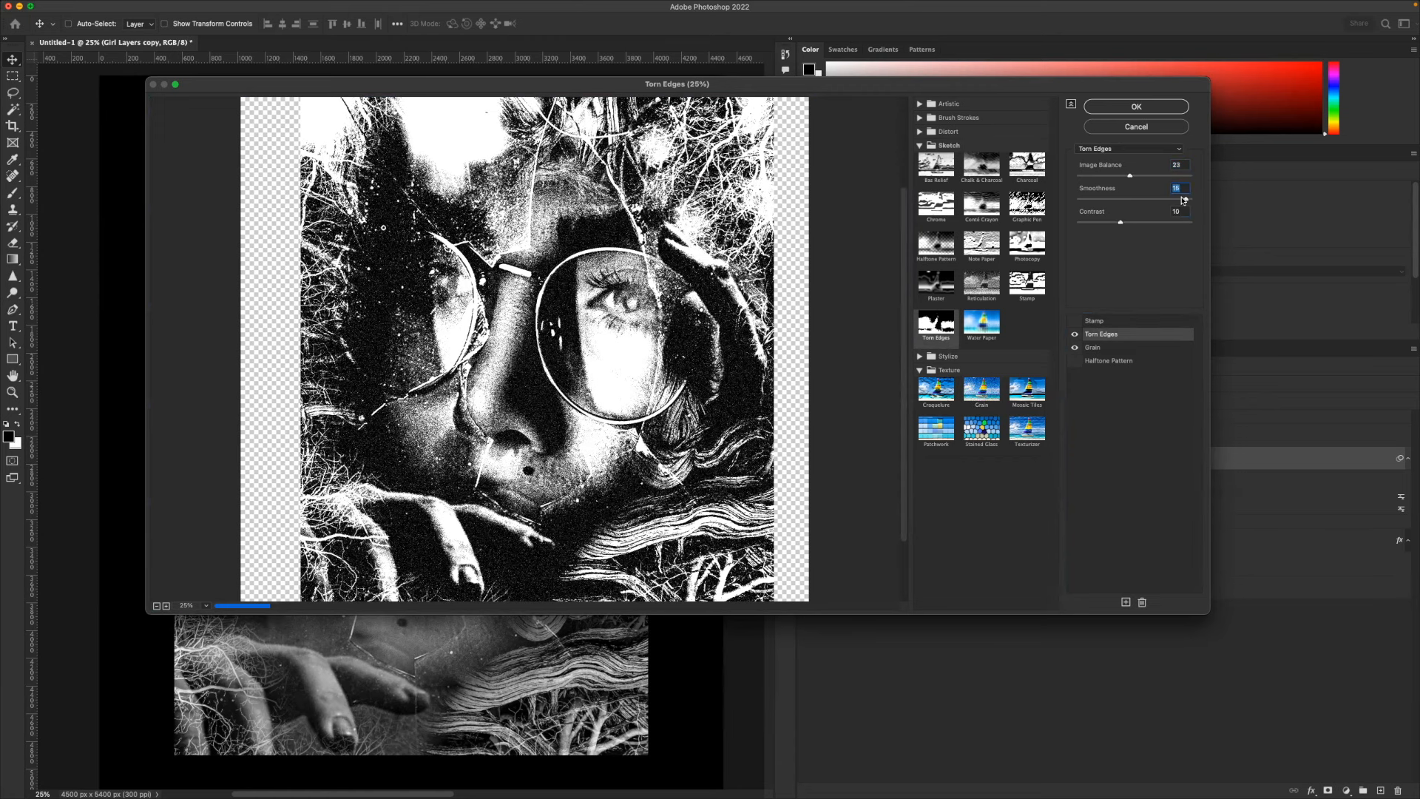
{"action": "left_click", "coordinate": [1093, 347]}
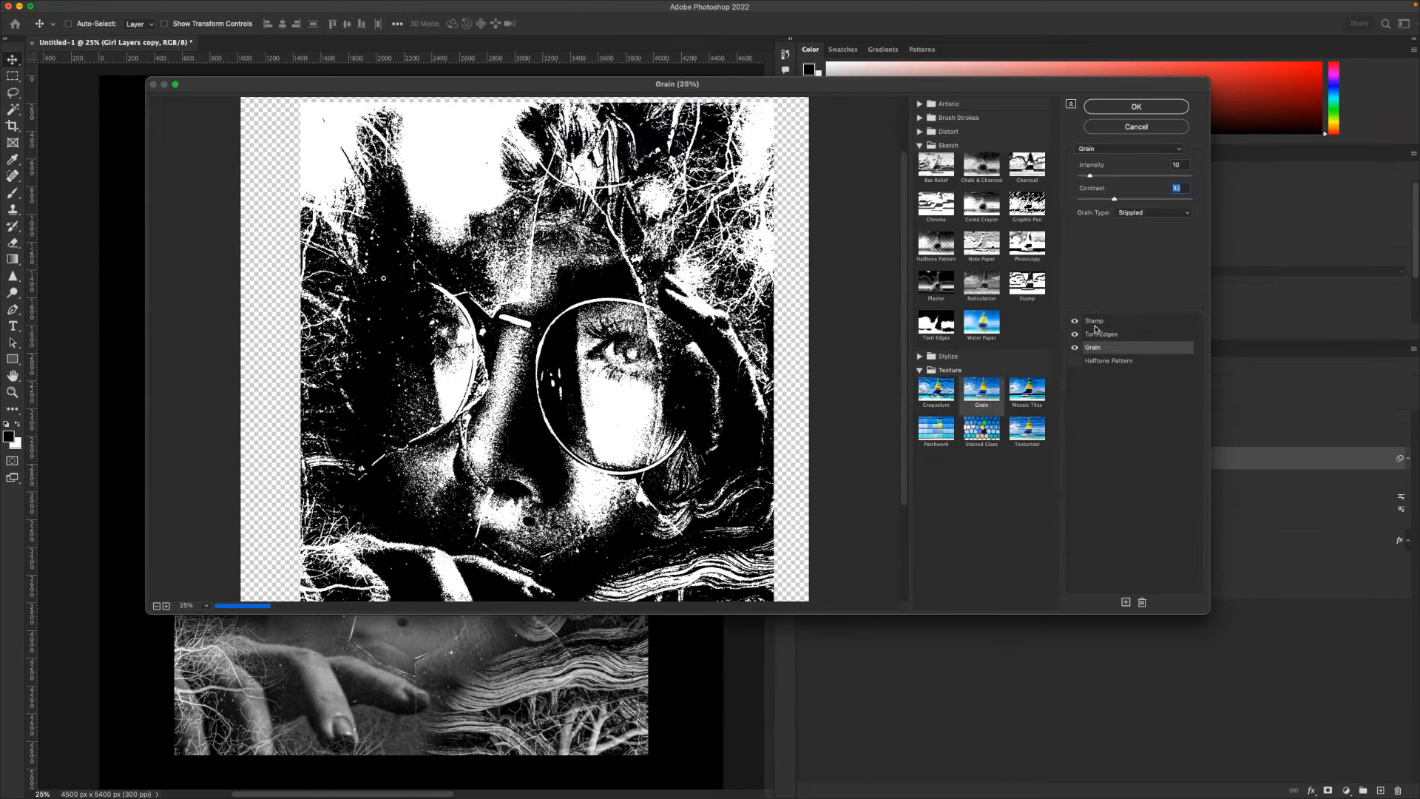
{"action": "left_click", "coordinate": [1095, 320]}
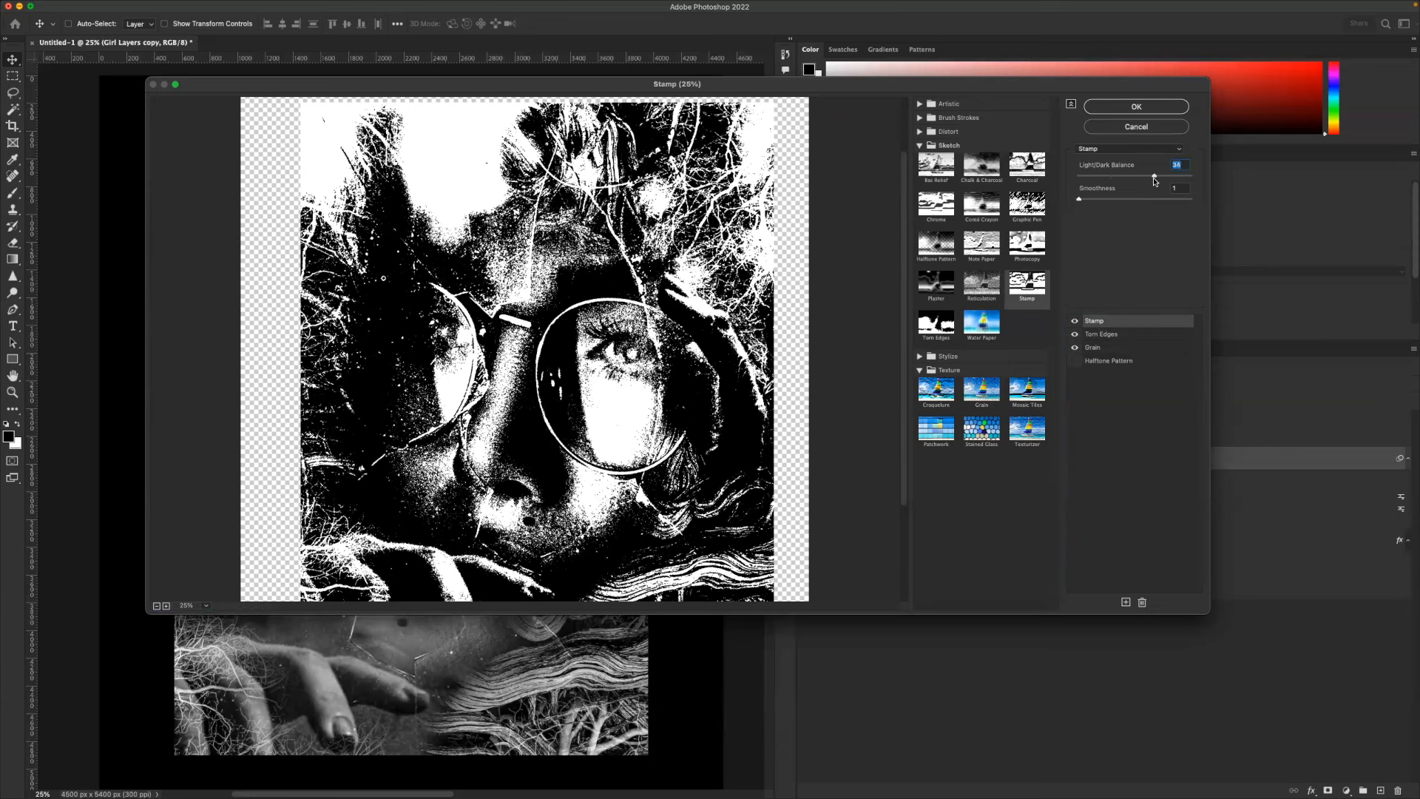
{"action": "left_click_drag", "start_coordinate": [1154, 176], "coordinate": [1123, 176]}
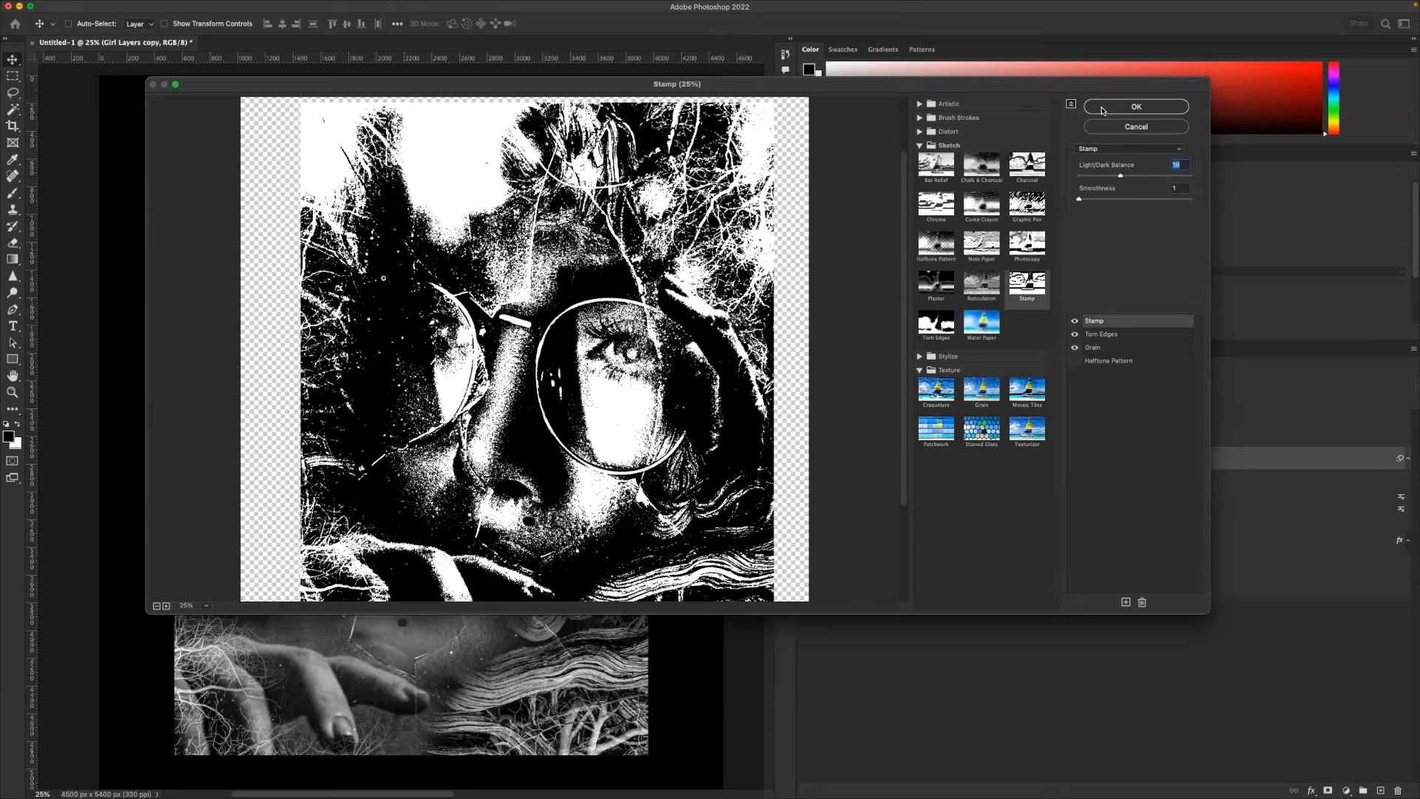
{"action": "left_click", "coordinate": [1137, 105]}
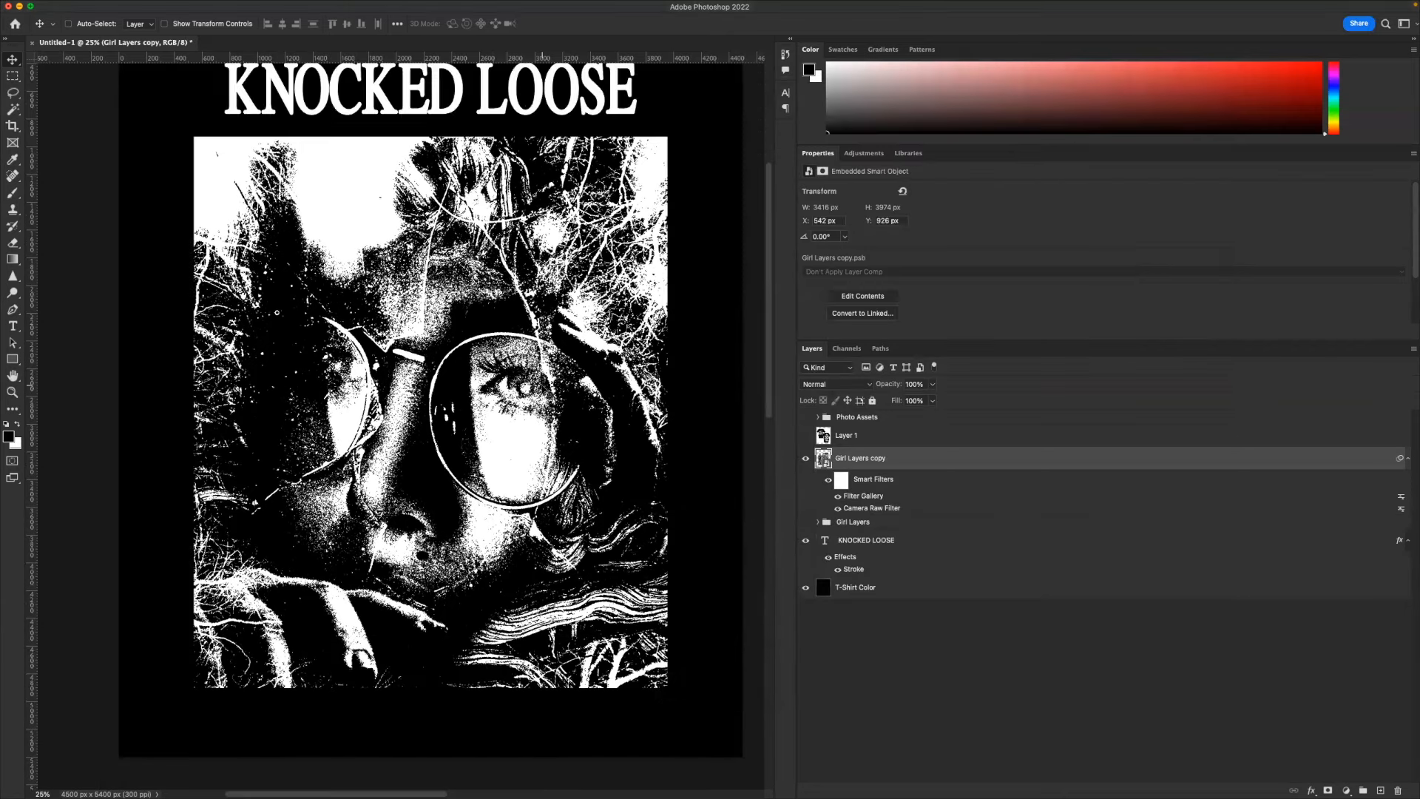